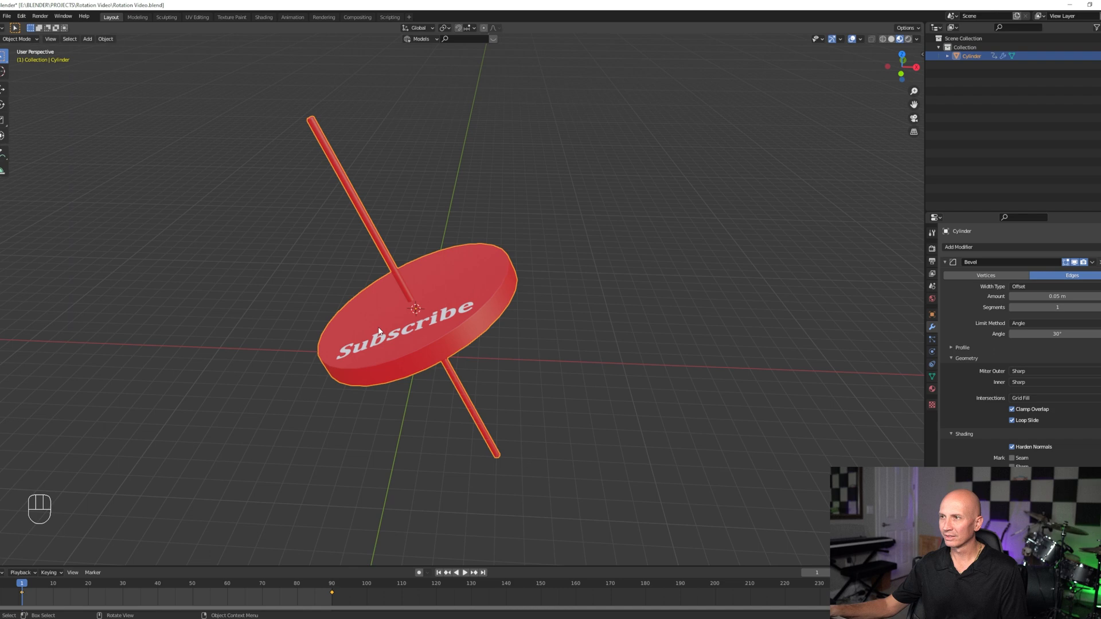
Preview a local Z spin, cancel it, and clear the disc's rotation so the rod points up
{"action": "key", "text": "r"}
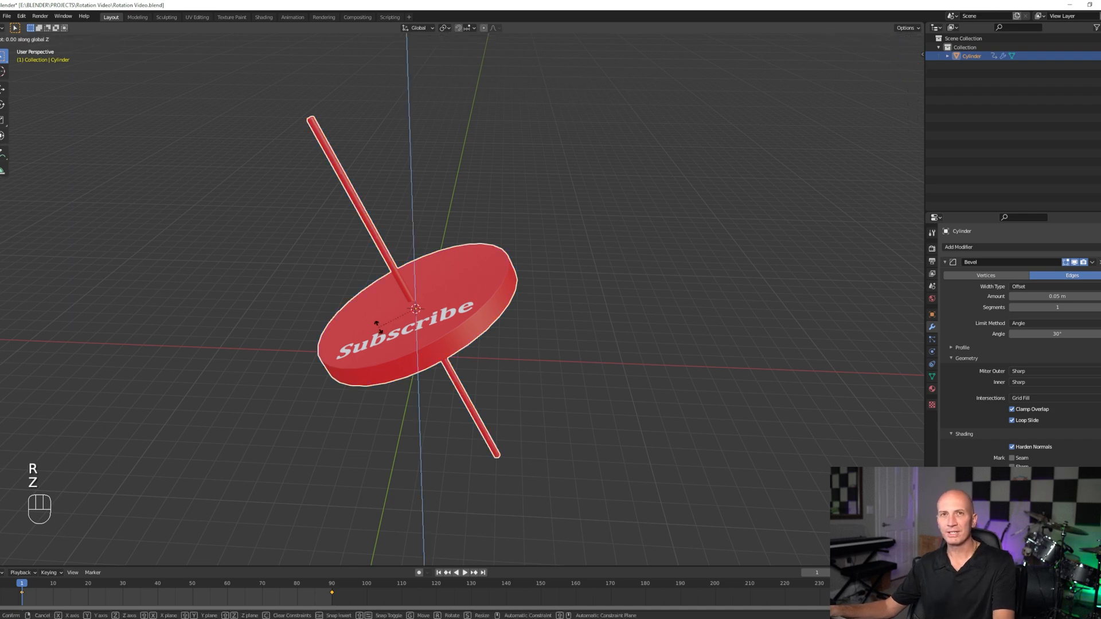
{"action": "key", "text": "z"}
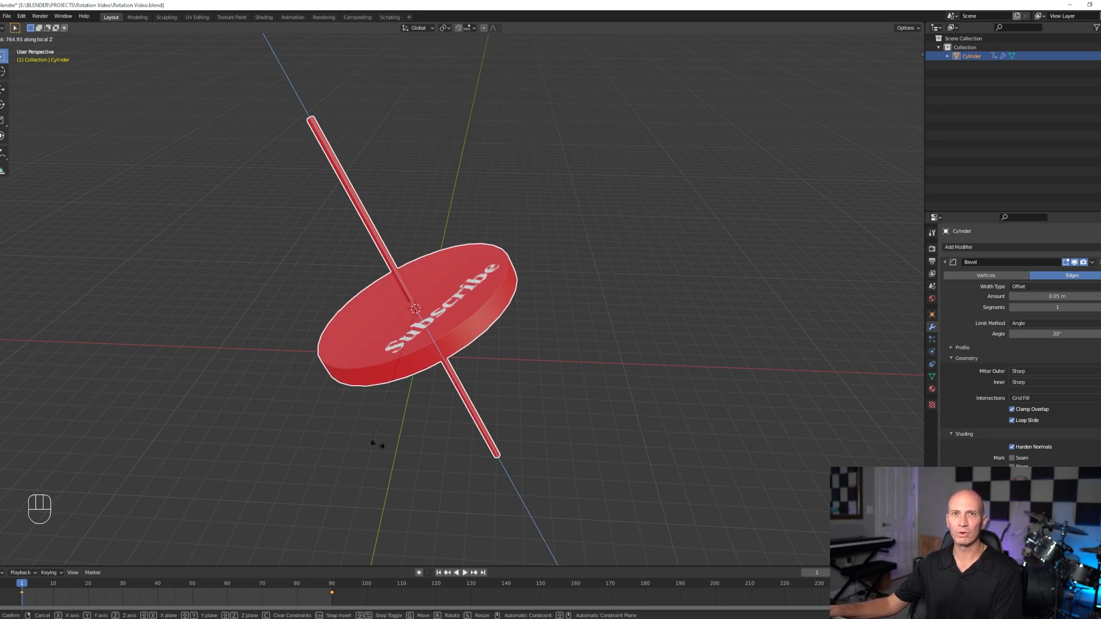
{"action": "left_click", "coordinate": [499, 302]}
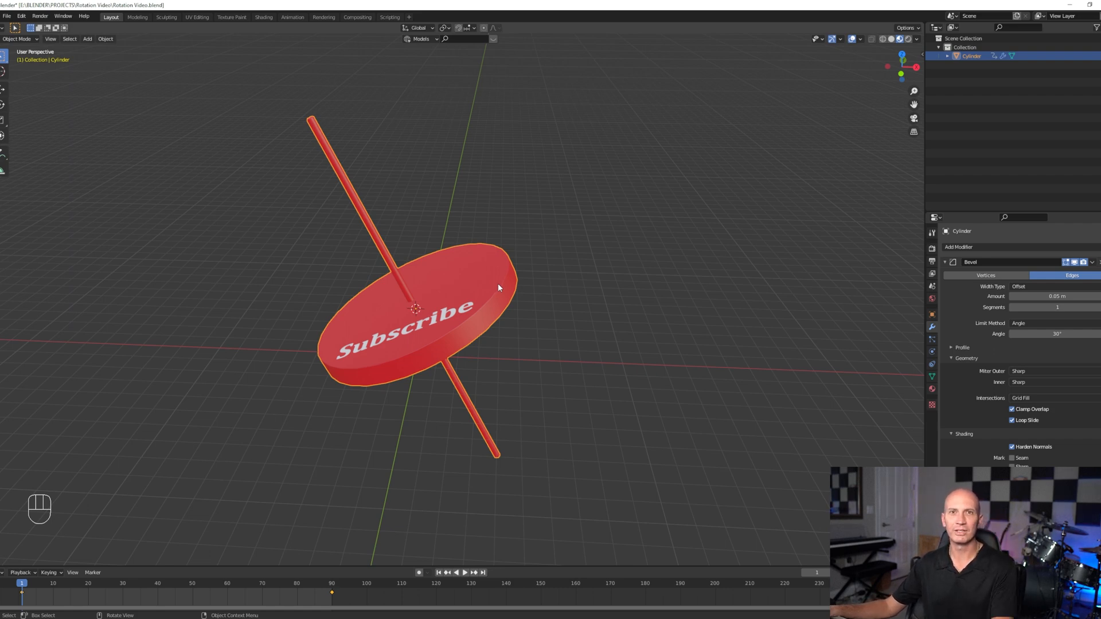
{"action": "key", "text": "Space"}
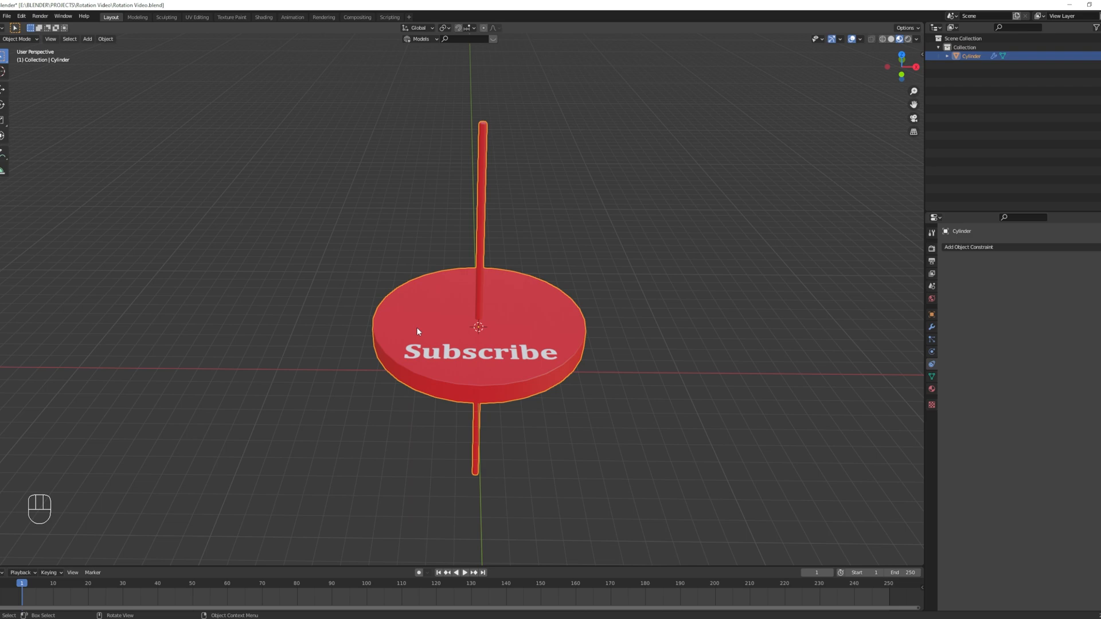
Rotate the Subscribe disc 25° around the global Y axis to tilt it
{"action": "key", "text": "r"}
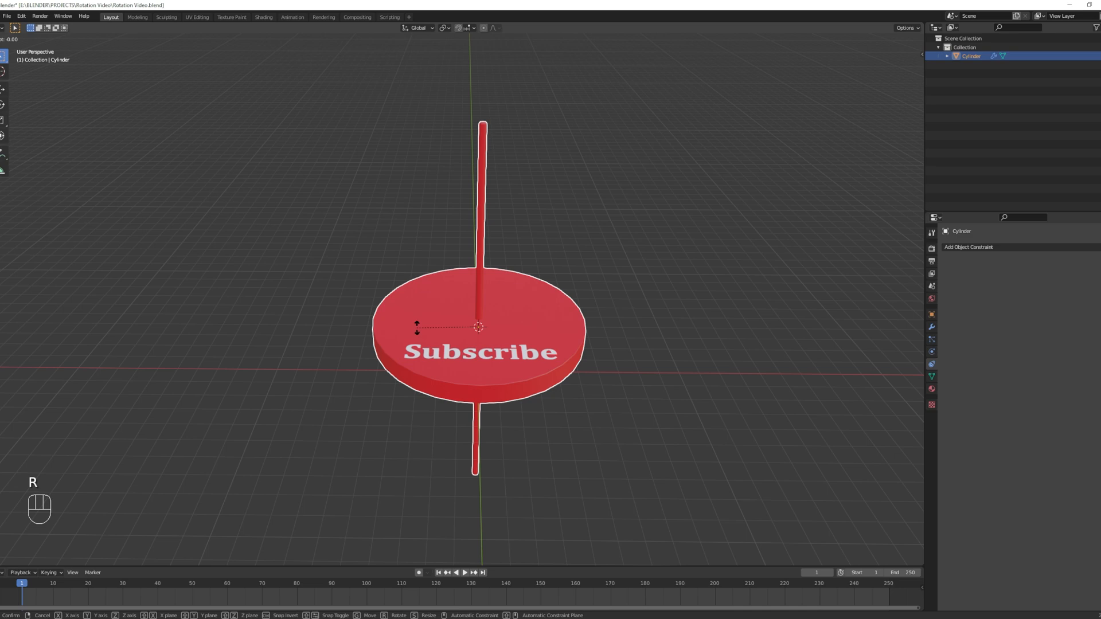
{"action": "key", "text": "Y"}
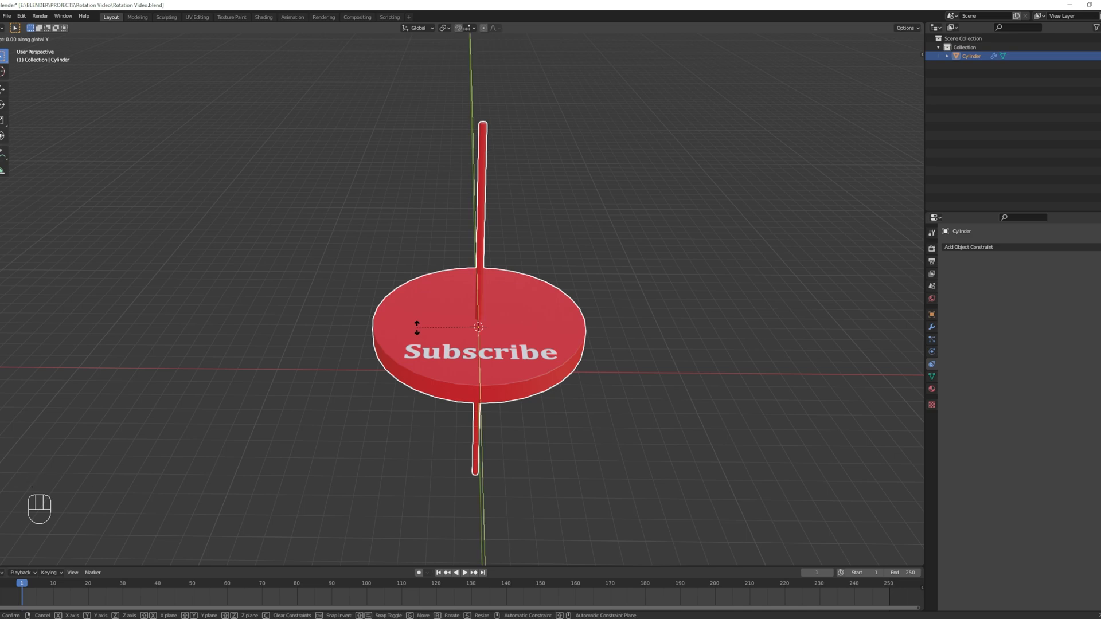
{"action": "type", "text": "25"}
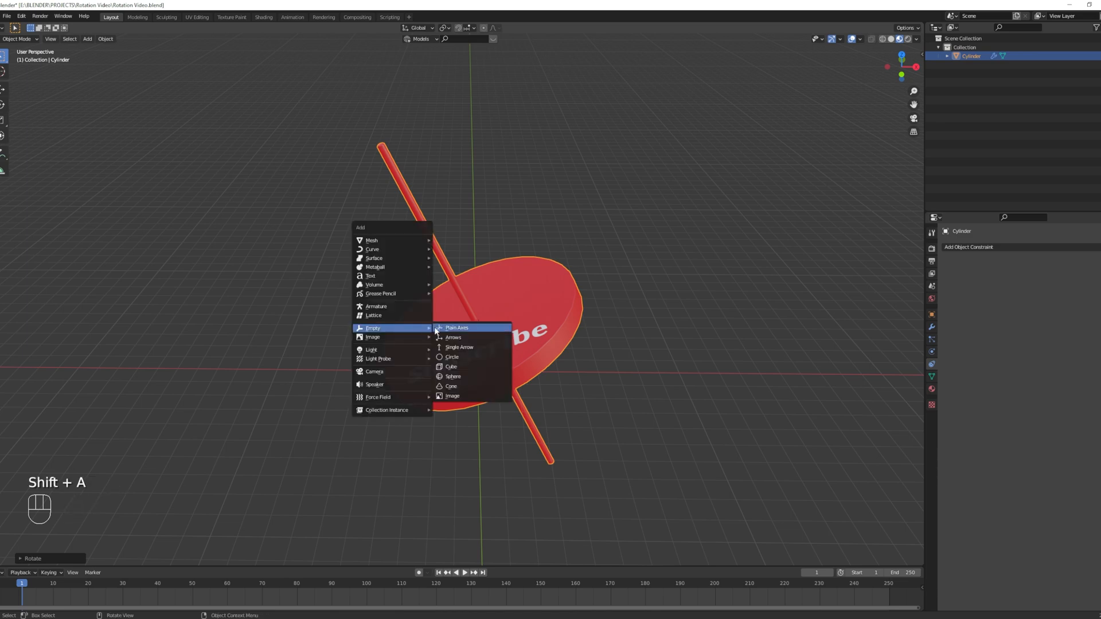
Add a plain axes empty, move it beside the disc, and reselect the disc
{"action": "left_click", "coordinate": [457, 328]}
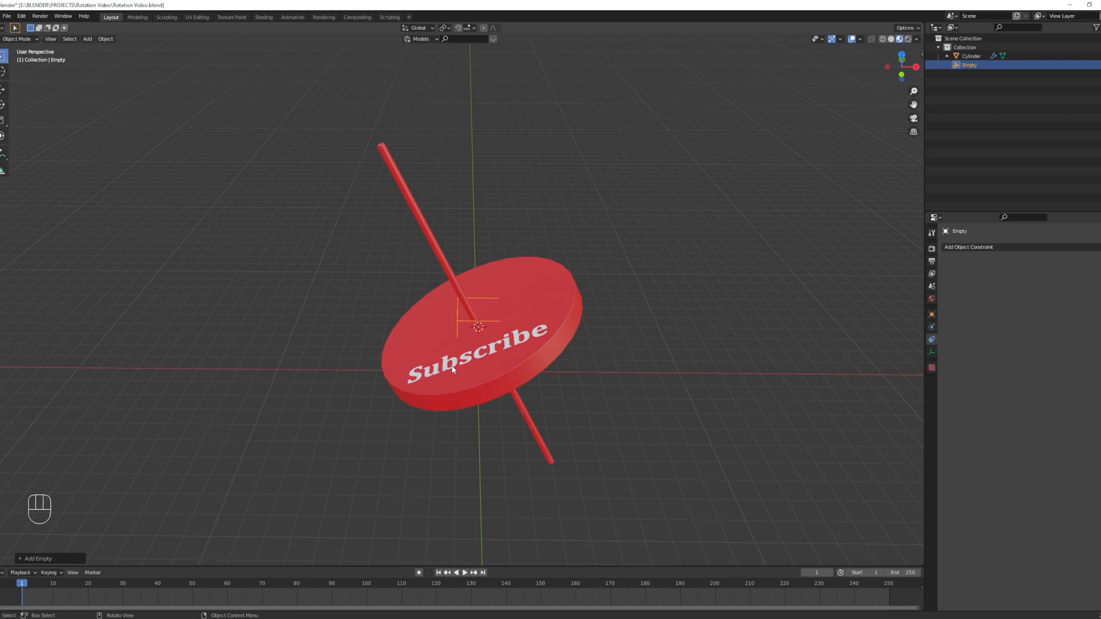
{"action": "mouse_move", "coordinate": [454, 371]}
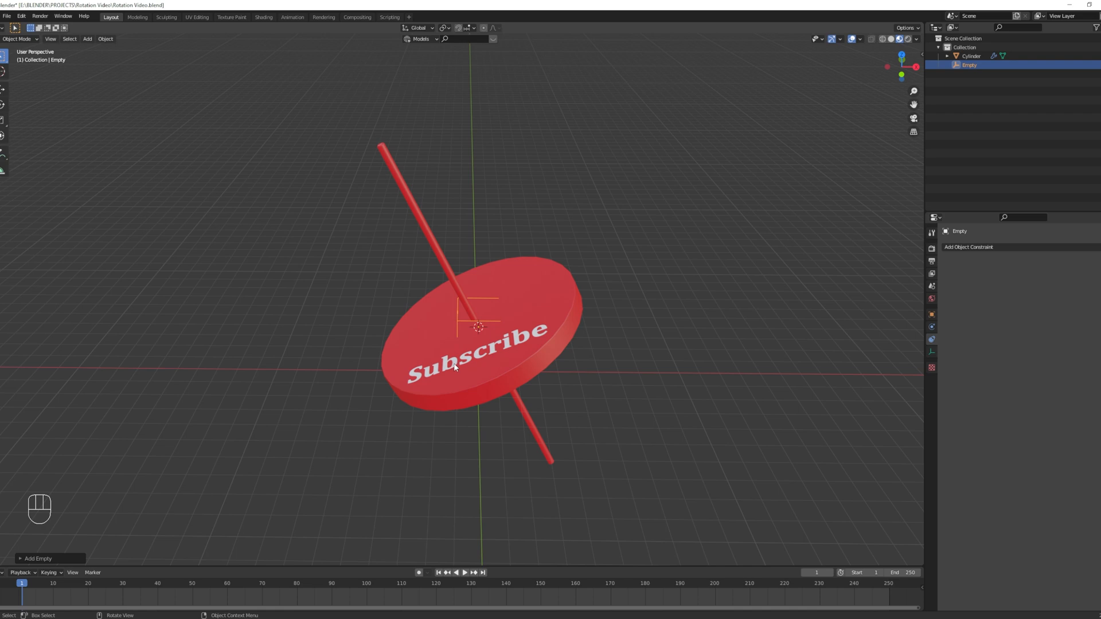
{"action": "key", "text": "g"}
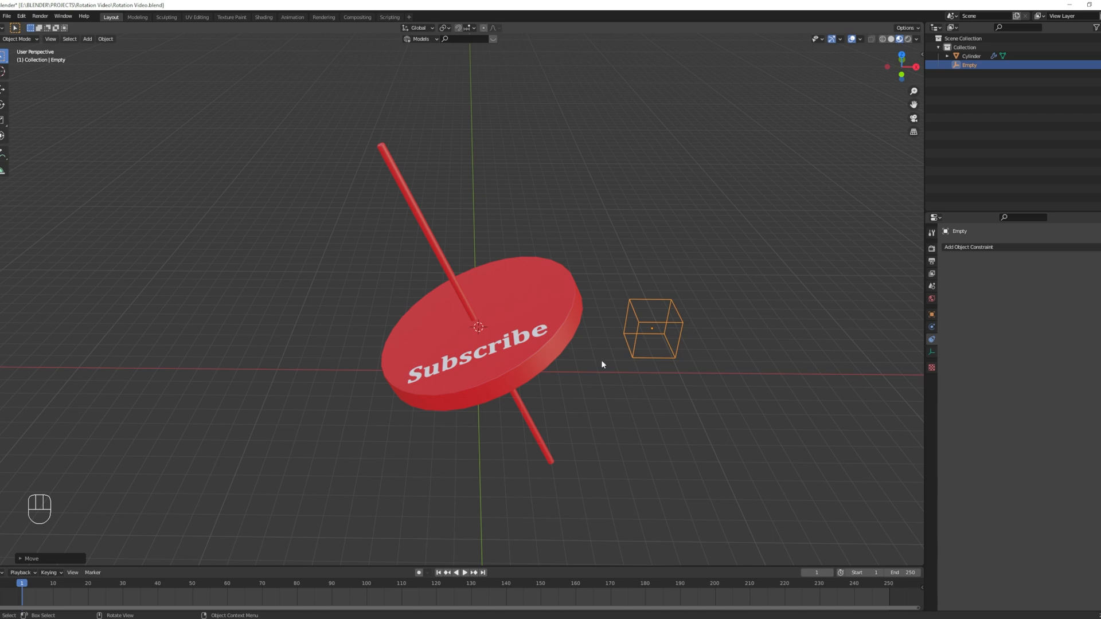
{"action": "left_click", "coordinate": [538, 306]}
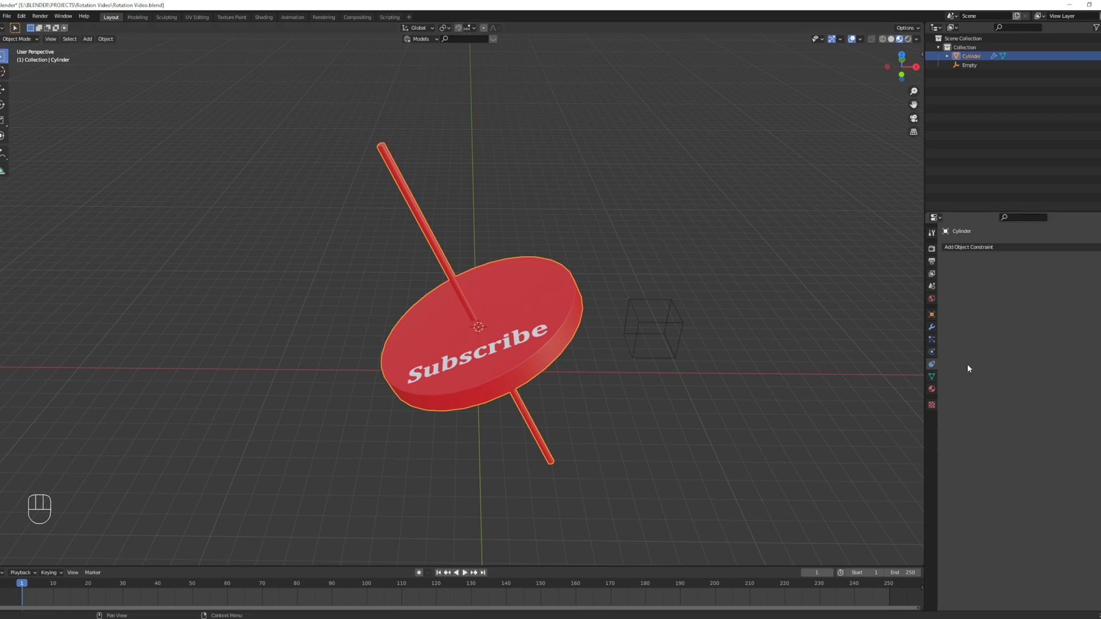
{"action": "mouse_move", "coordinate": [983, 252]}
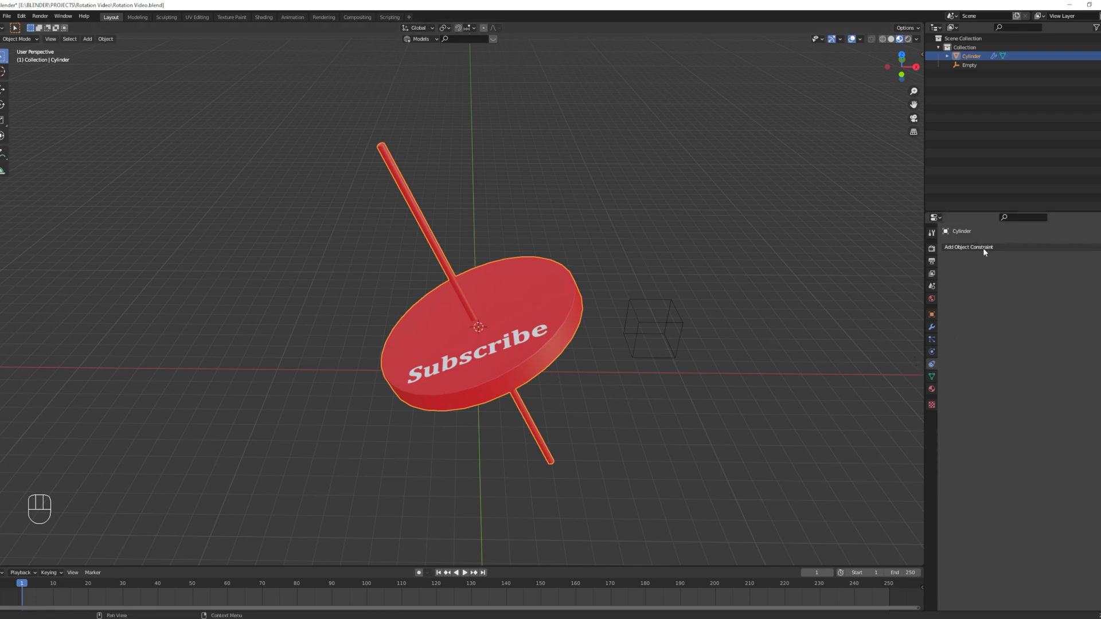
Add a Copy Rotation constraint with X and Y off and owner in Local Space
{"action": "left_click", "coordinate": [968, 247]}
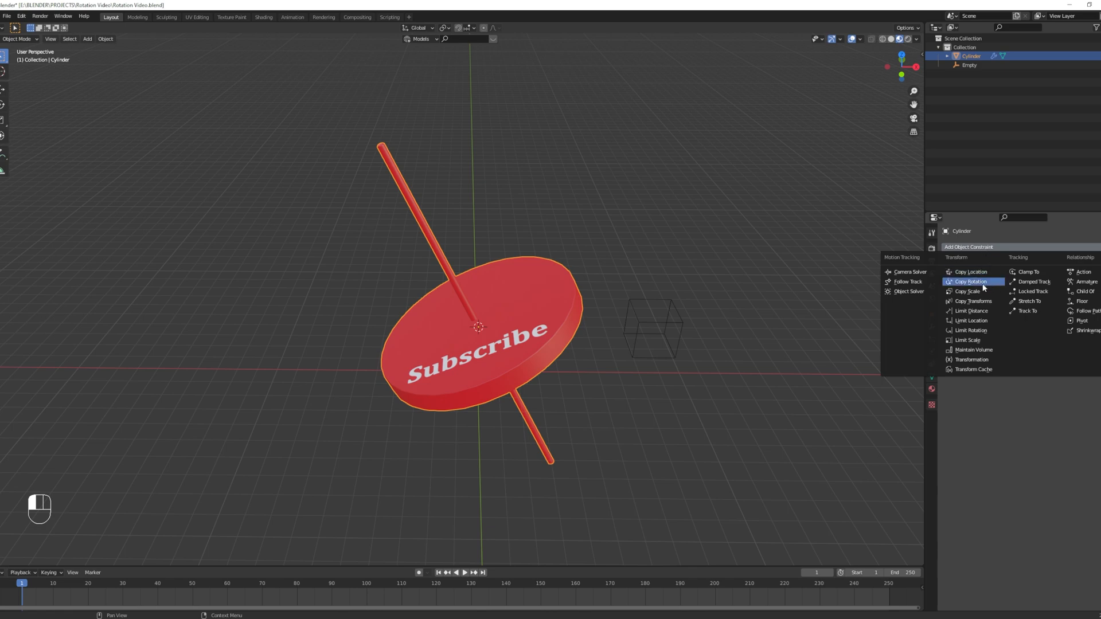
{"action": "left_click", "coordinate": [969, 282]}
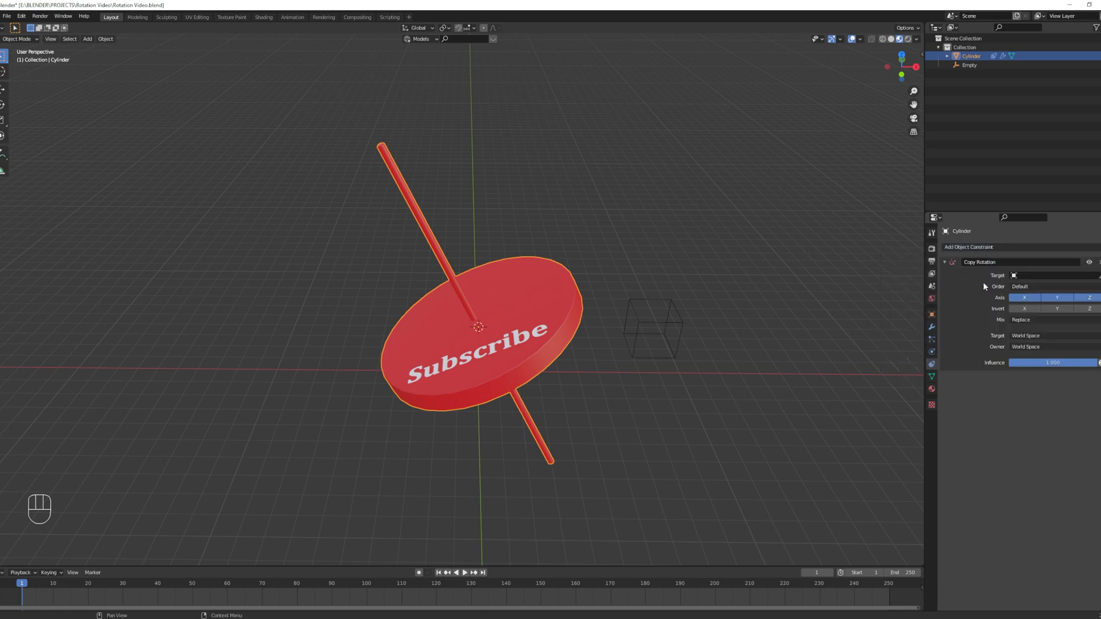
{"action": "mouse_move", "coordinate": [1097, 279]}
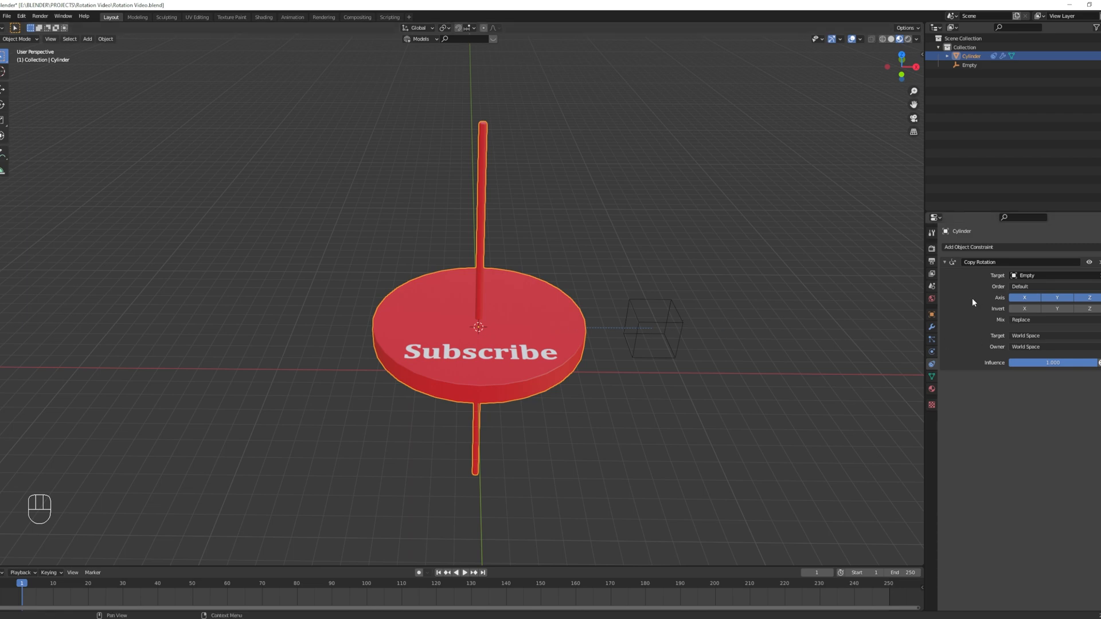
{"action": "left_click", "coordinate": [1024, 297]}
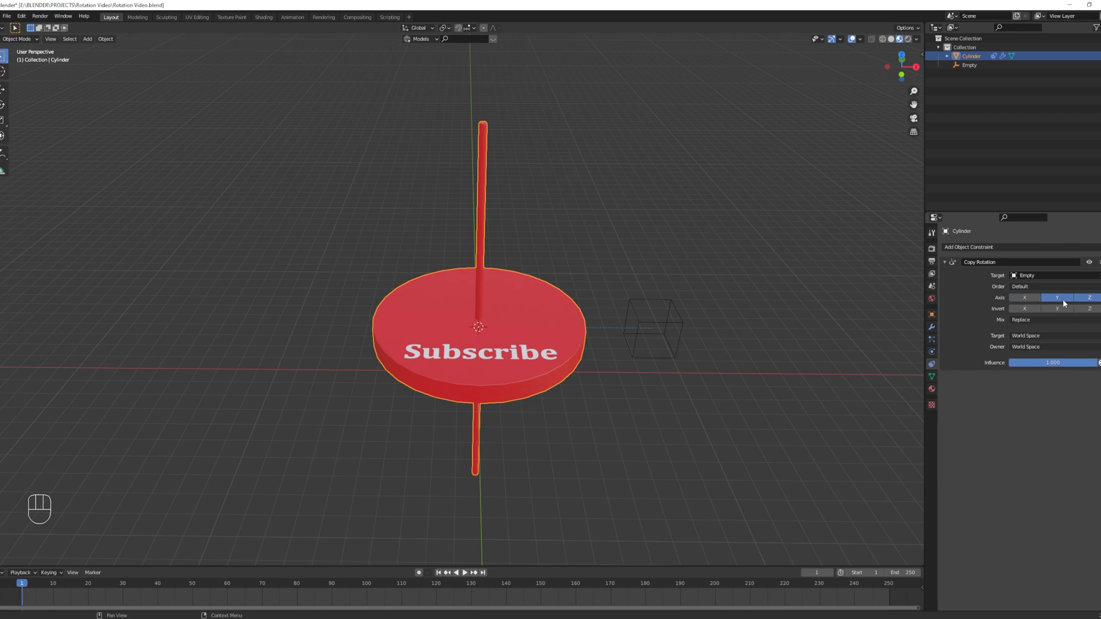
{"action": "left_click", "coordinate": [1086, 297]}
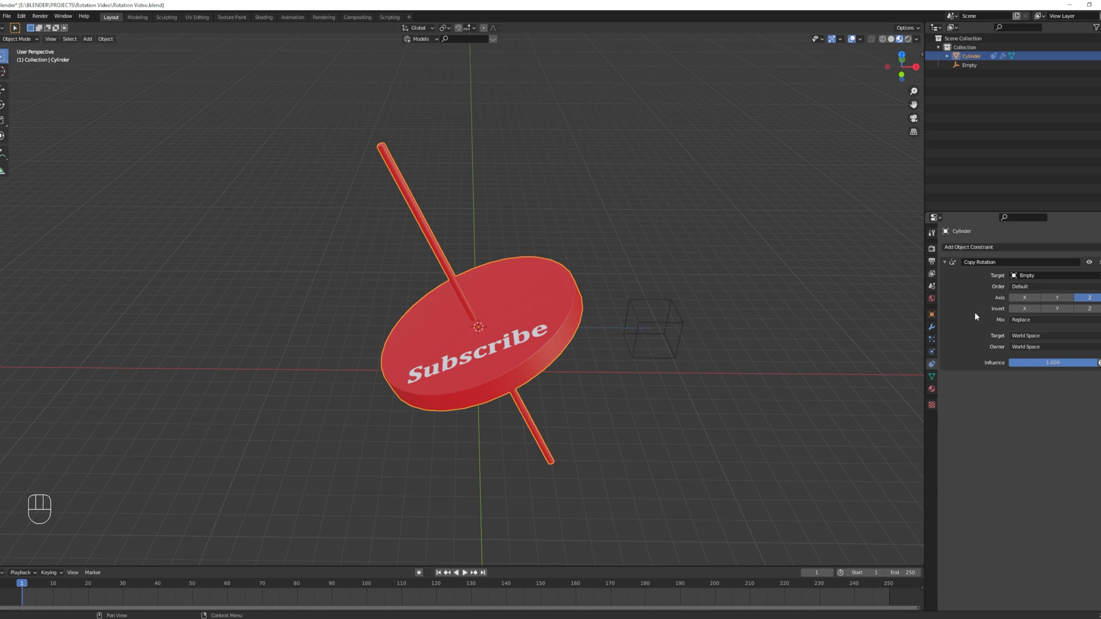
{"action": "mouse_move", "coordinate": [1005, 352]}
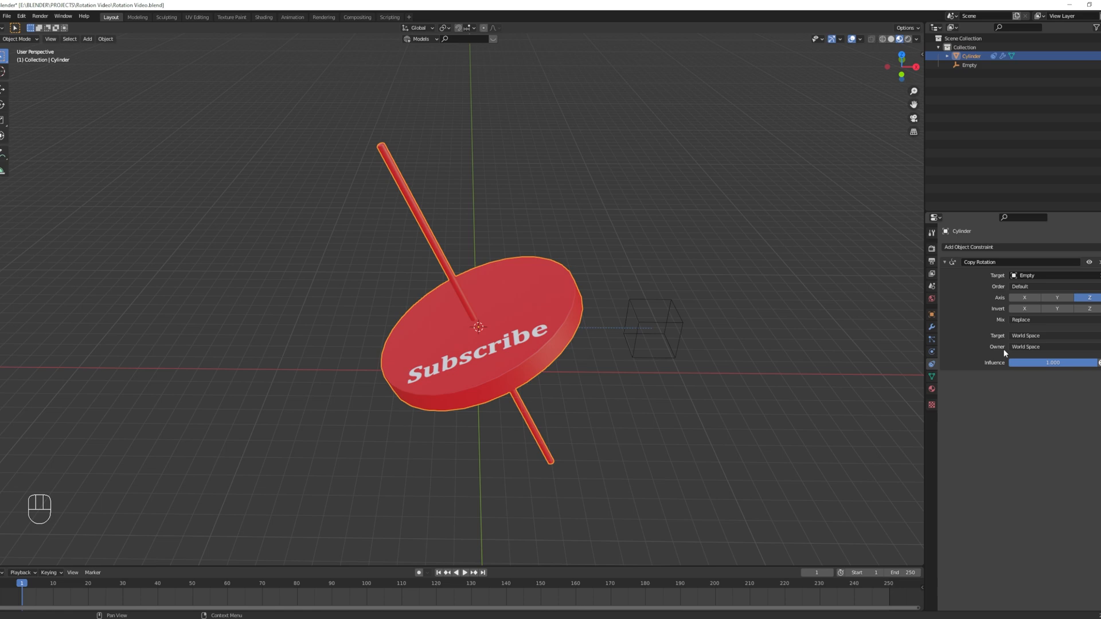
{"action": "left_click", "coordinate": [1039, 346]}
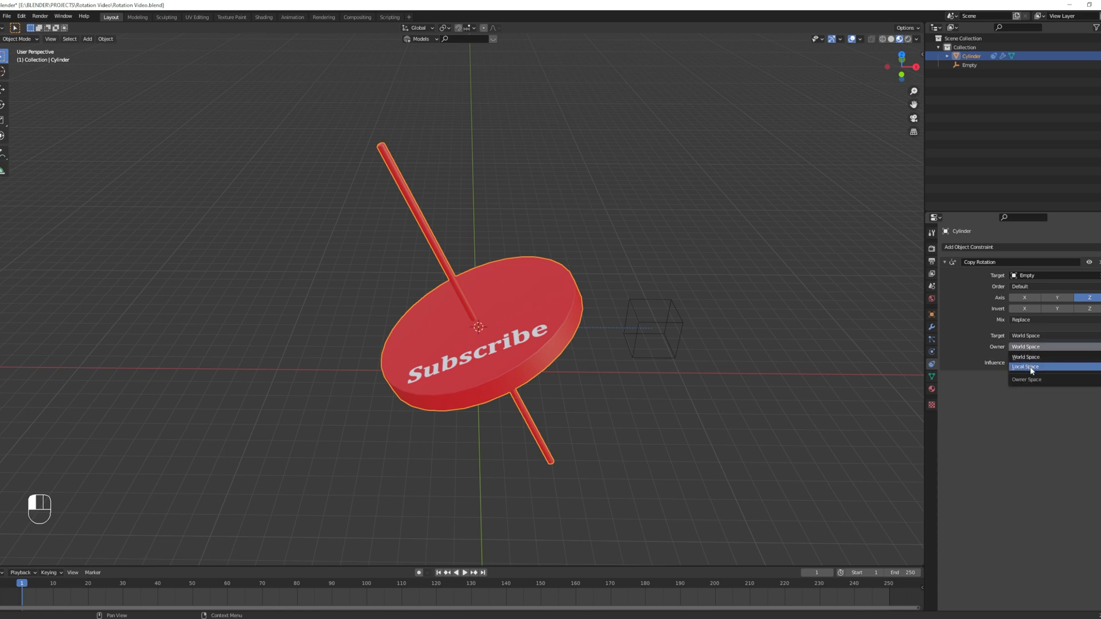
{"action": "left_click", "coordinate": [1026, 366]}
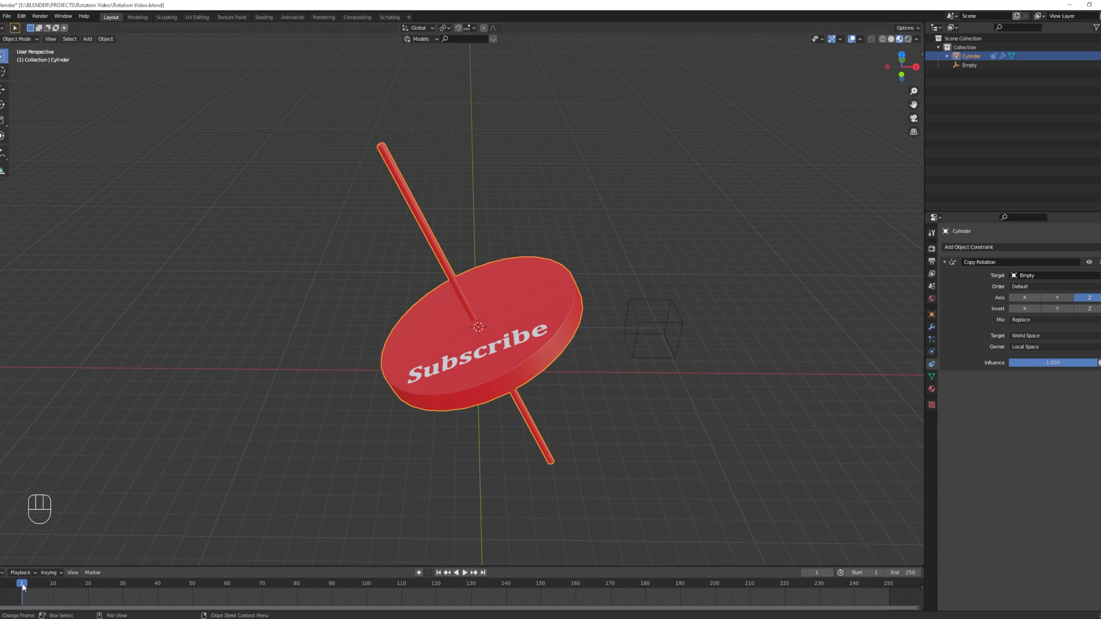
{"action": "left_click", "coordinate": [464, 572]}
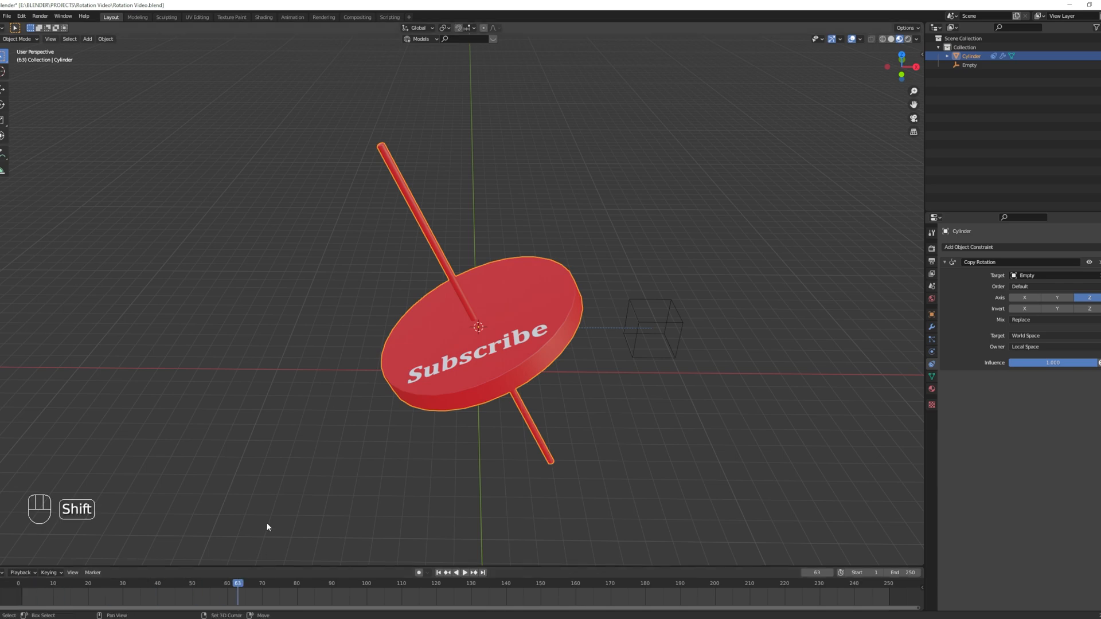
{"action": "key", "text": "Shift+Left"}
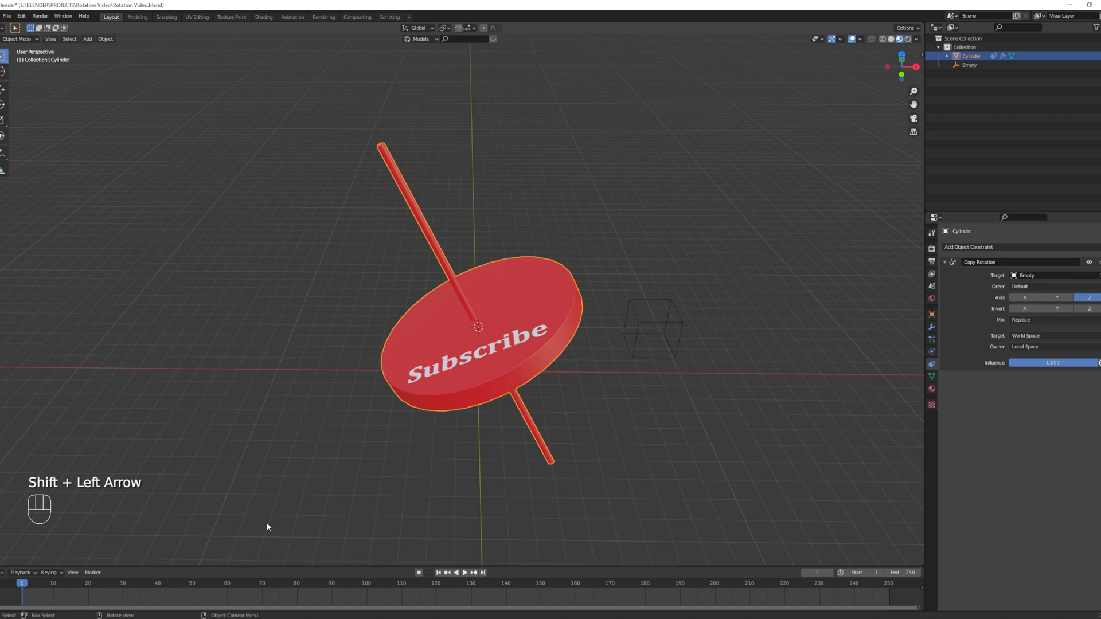
{"action": "key", "text": "shift+Left"}
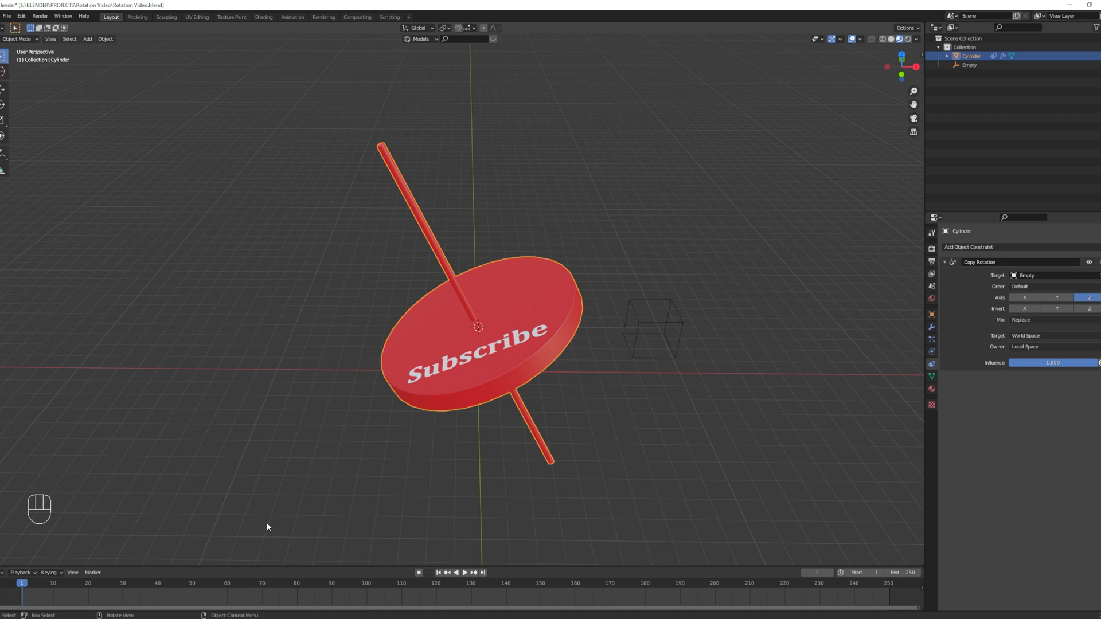
{"action": "mouse_move", "coordinate": [623, 372]}
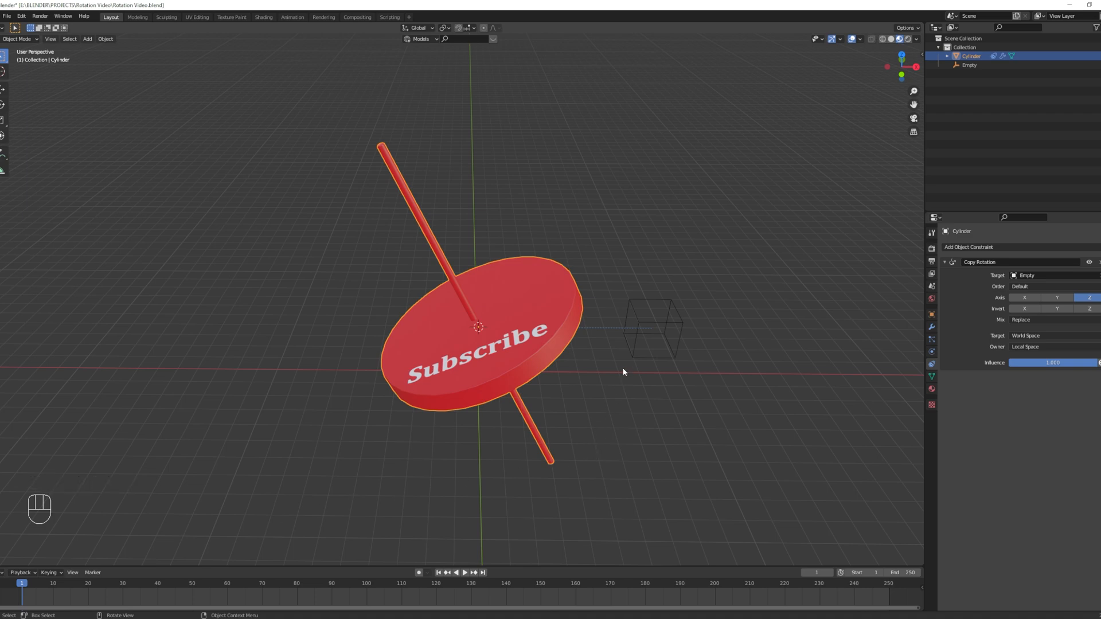
Keyframe the cube empty's rotation at frame 1, then move to frame 90
{"action": "left_click", "coordinate": [647, 331]}
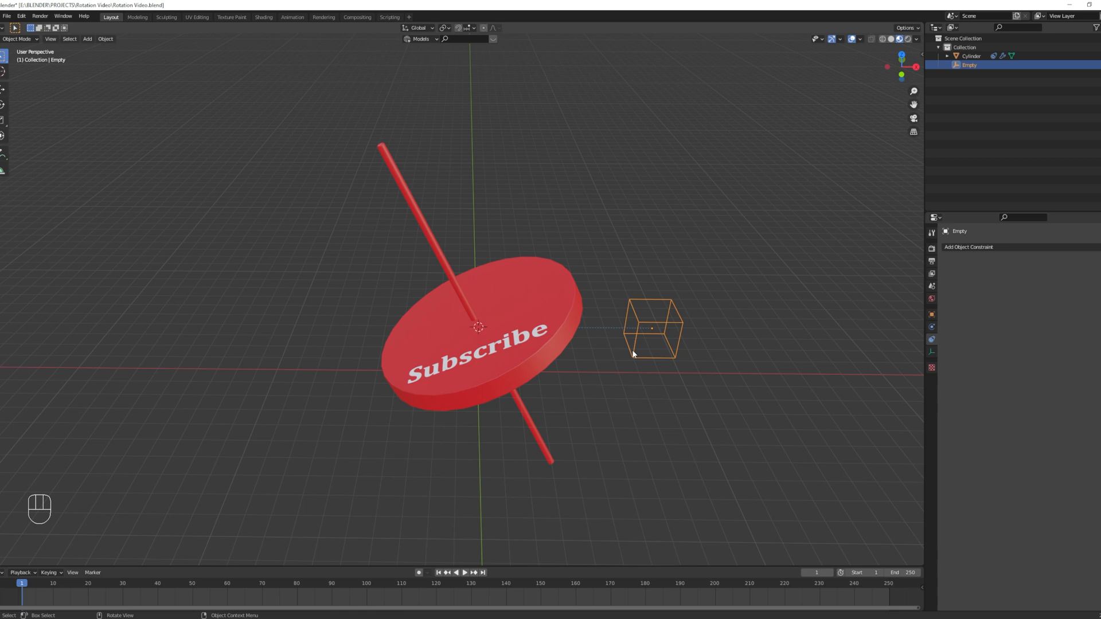
{"action": "key", "text": "I"}
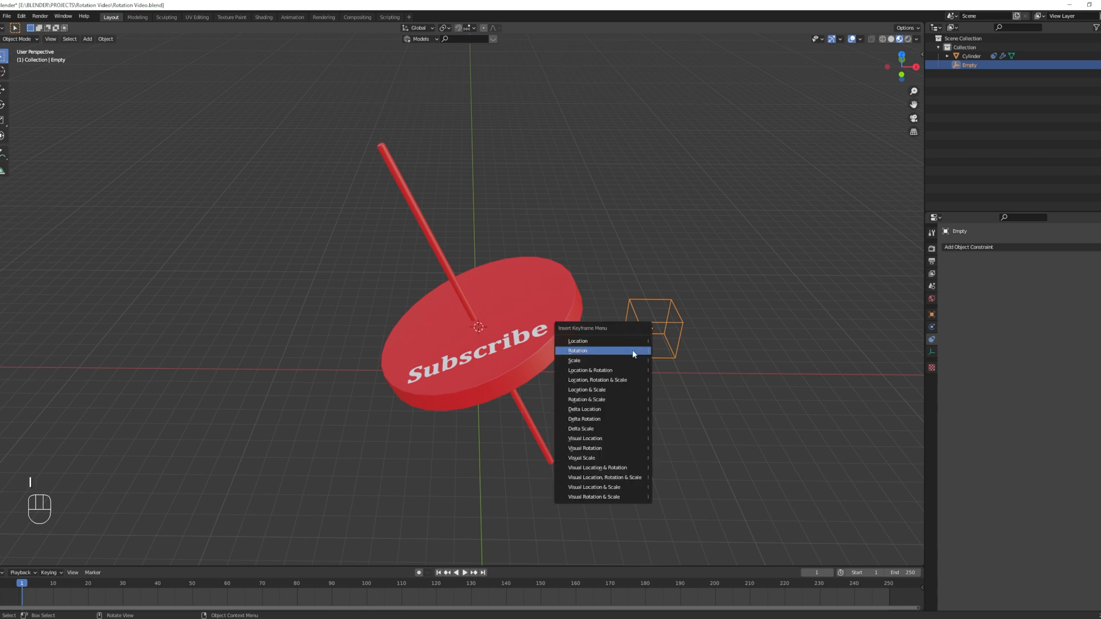
{"action": "left_click", "coordinate": [577, 350]}
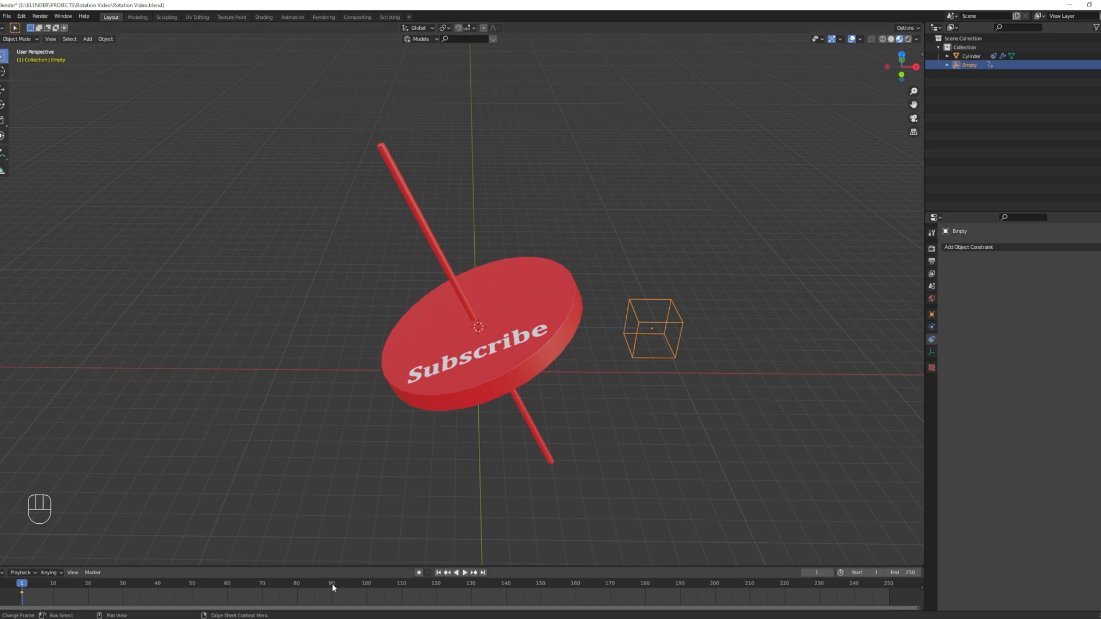
{"action": "left_click", "coordinate": [331, 581]}
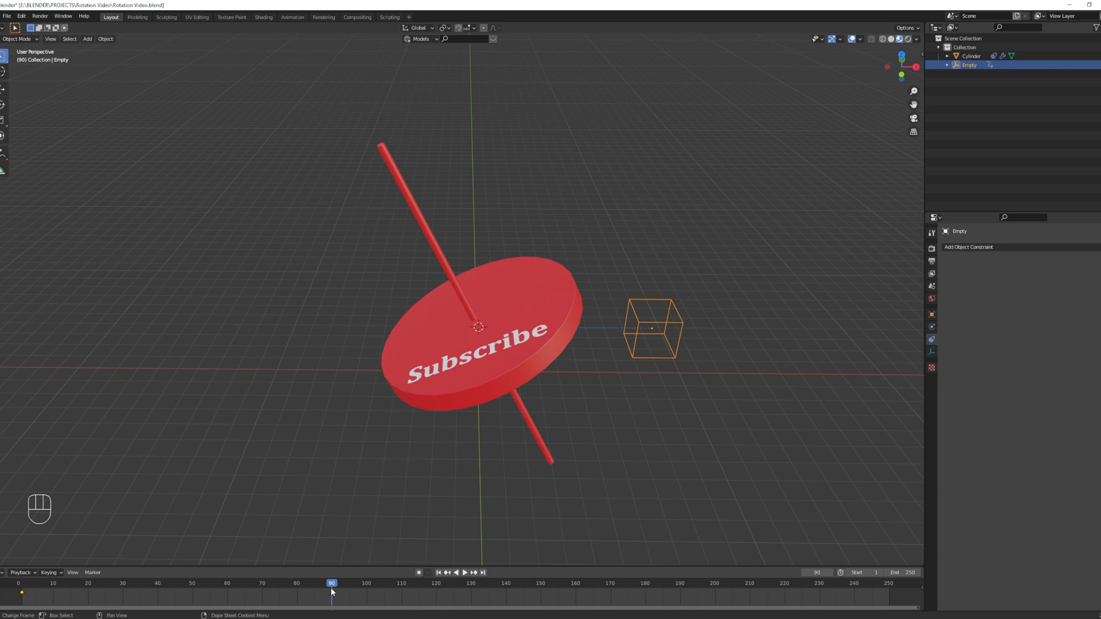
{"action": "mouse_move", "coordinate": [282, 321]}
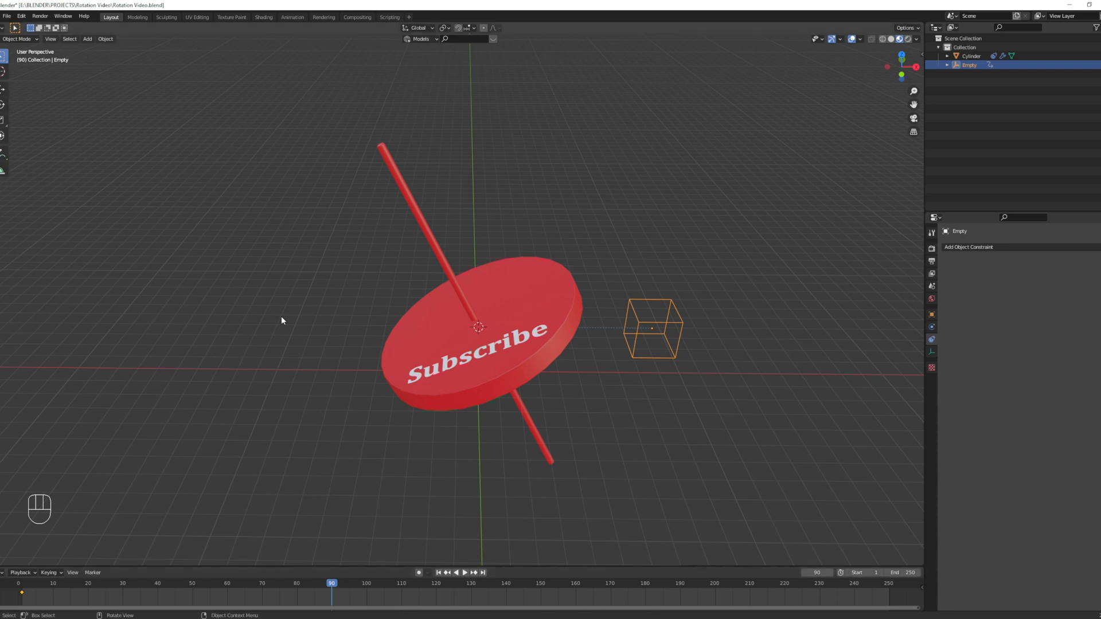
{"action": "mouse_move", "coordinate": [327, 602]}
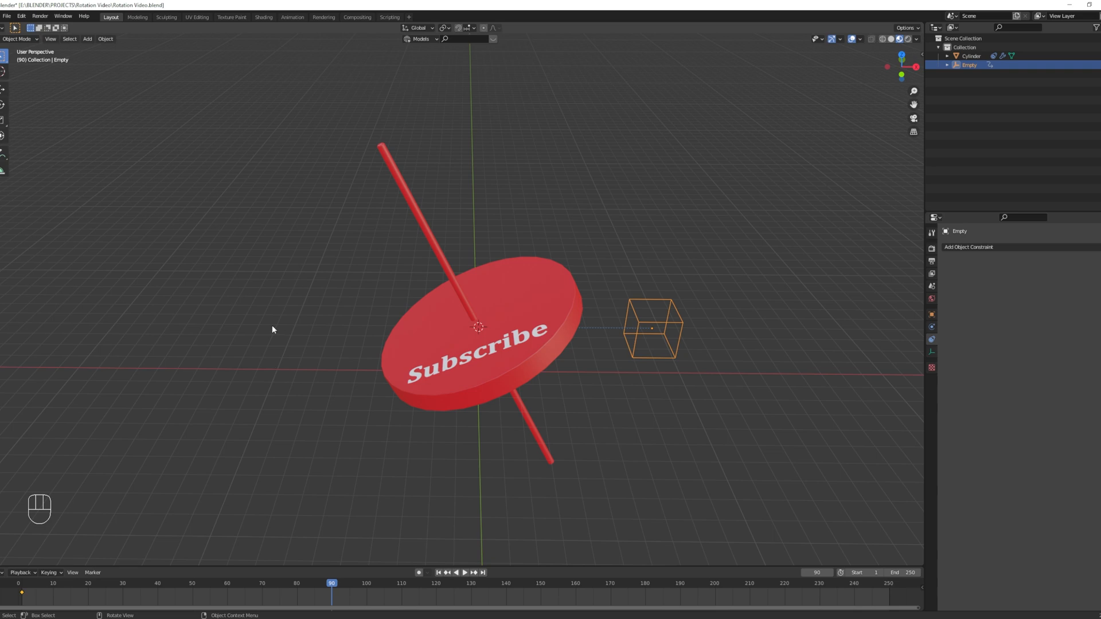
Spin the empty 360° about Z at frame 90 and keyframe its rotation
{"action": "key", "text": "r"}
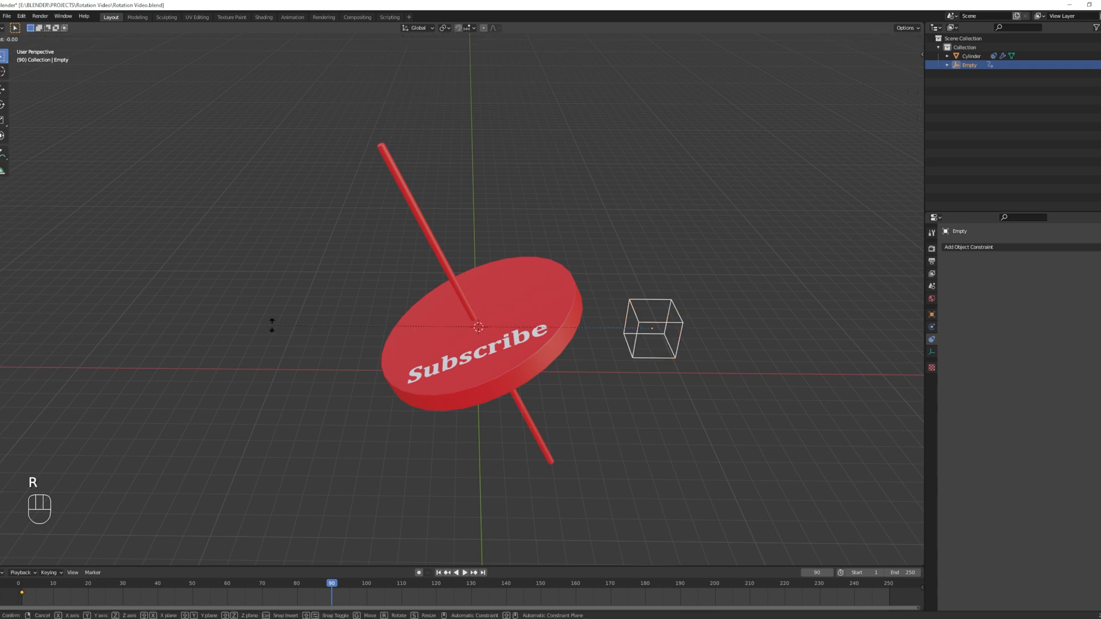
{"action": "key", "text": "z"}
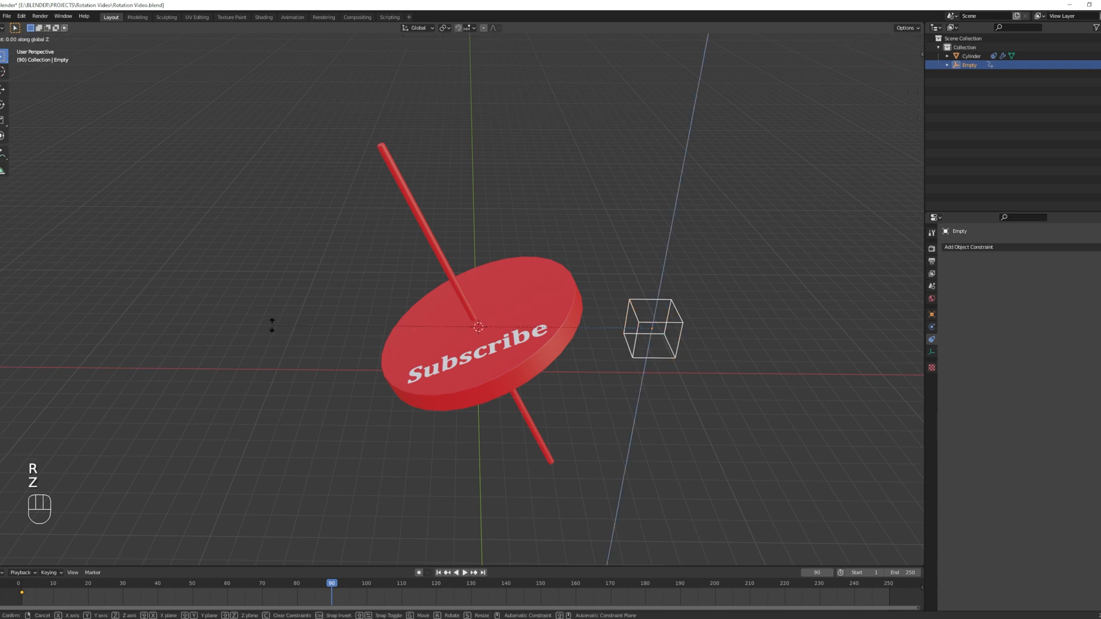
{"action": "key", "text": "3"}
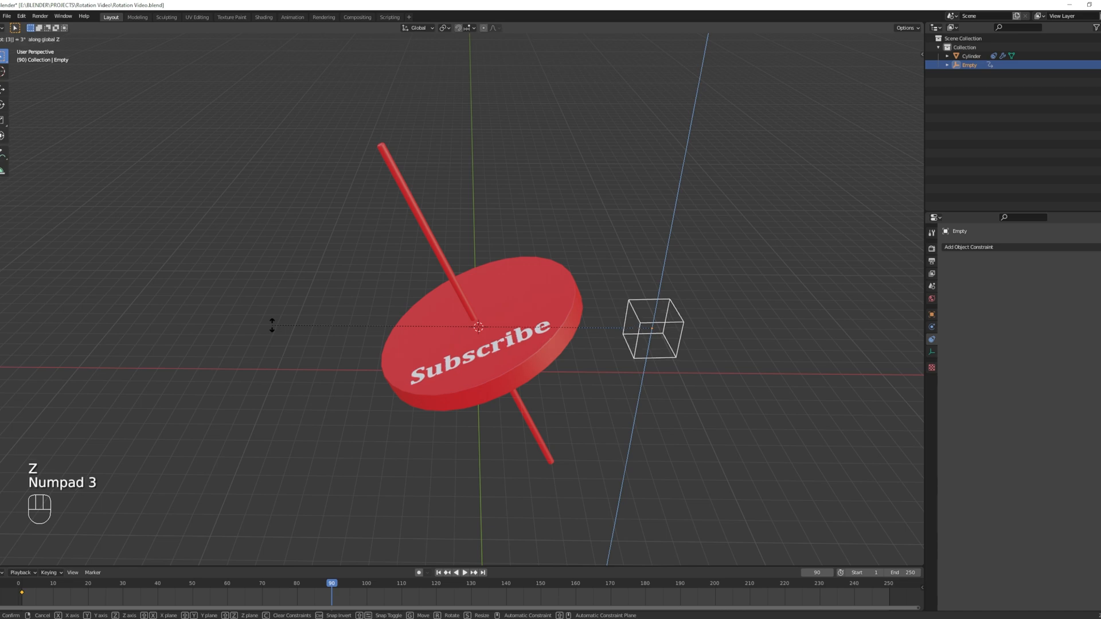
{"action": "key", "text": "Return"}
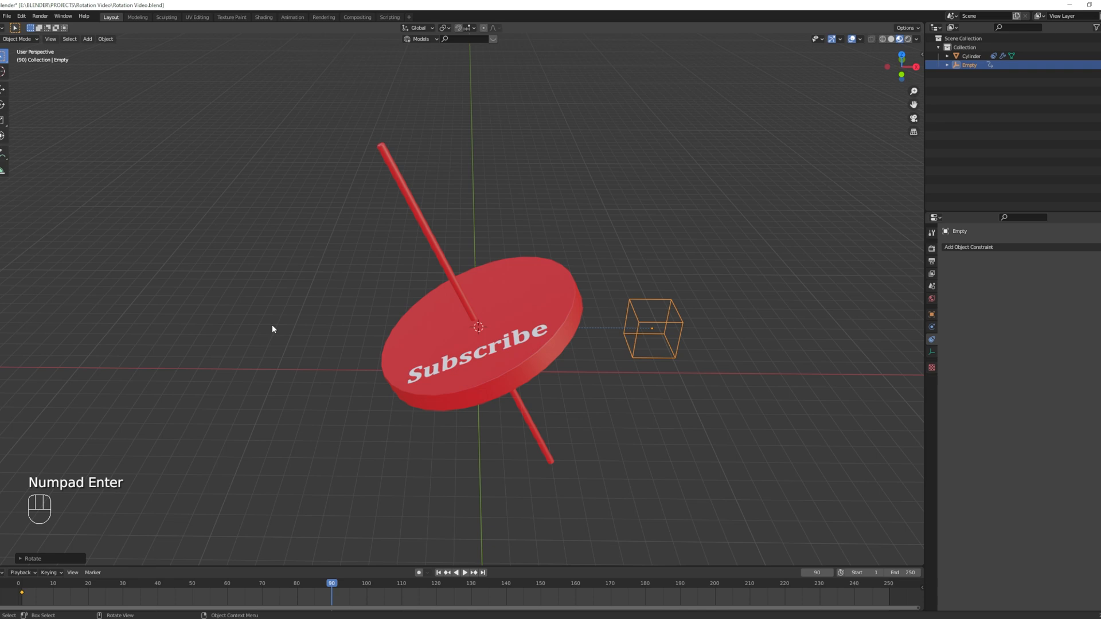
{"action": "key", "text": "KP_Enter"}
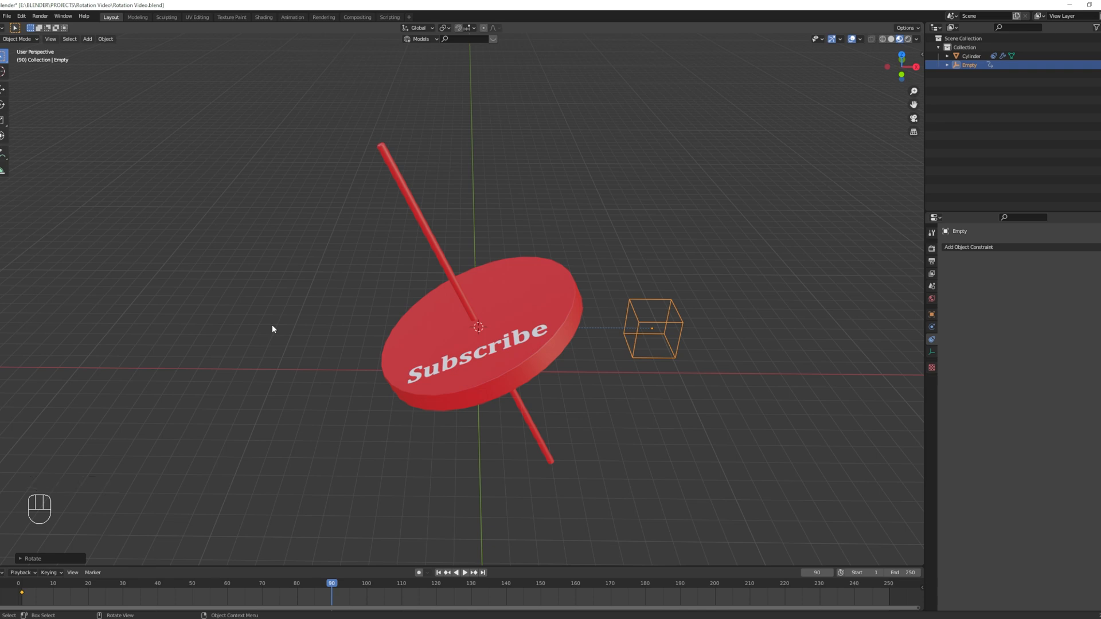
{"action": "key", "text": "I"}
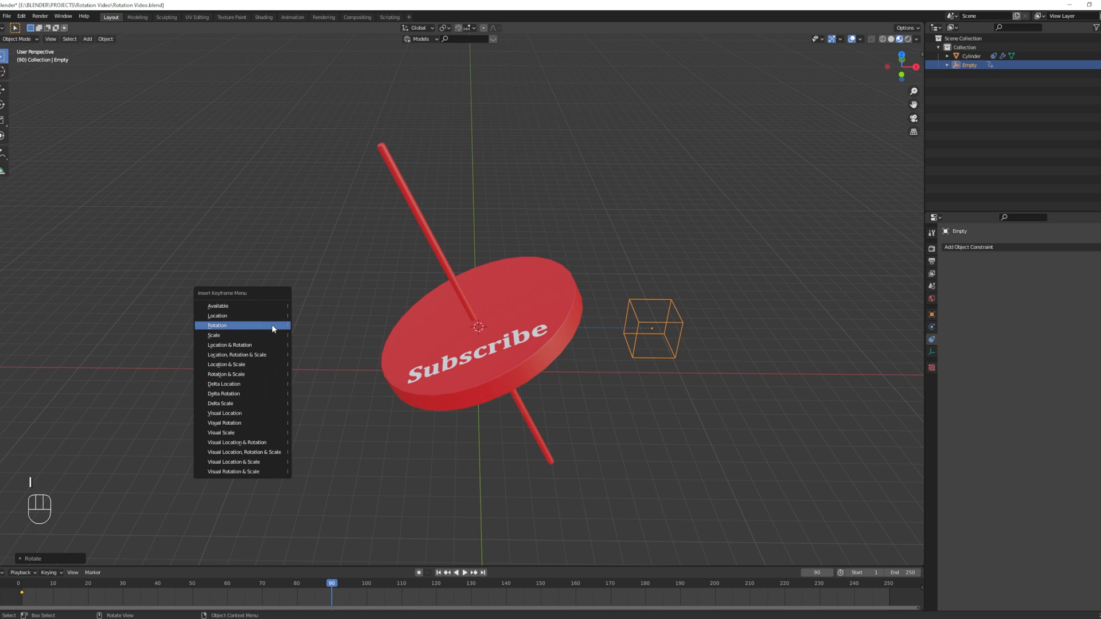
{"action": "left_click", "coordinate": [217, 325]}
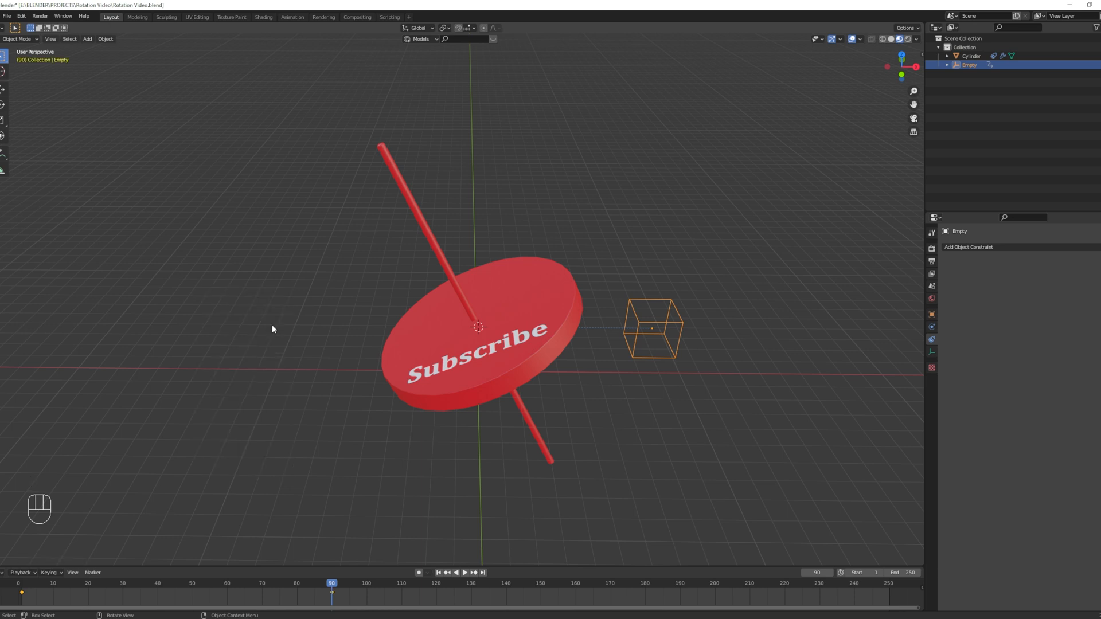
Jump to frame 1, play the animation to watch the disc spin, then stop
{"action": "key", "text": "shift"}
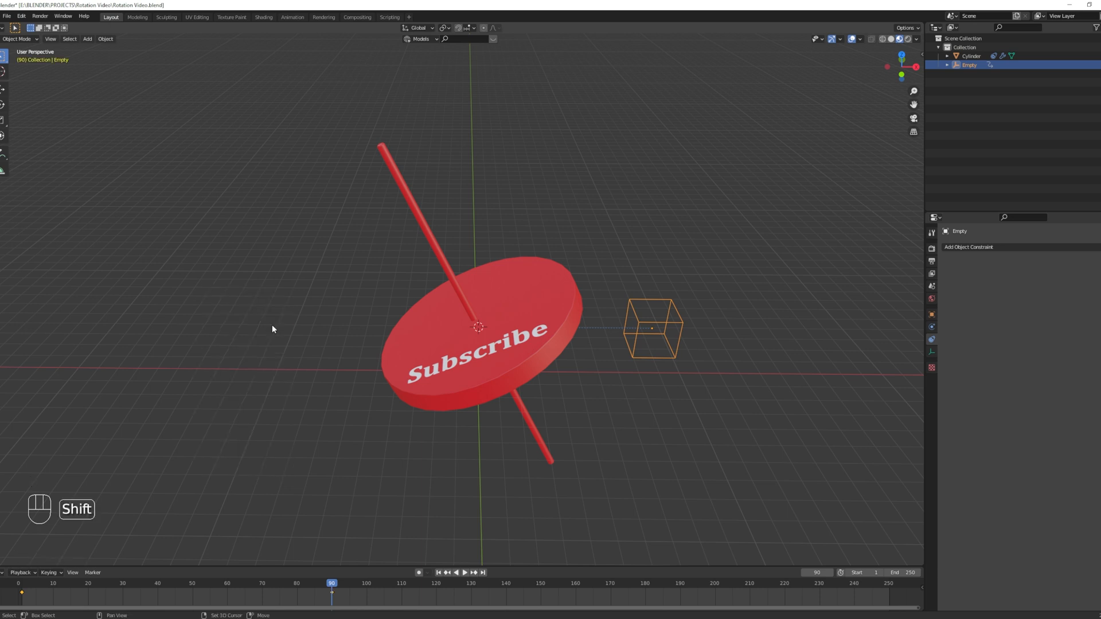
{"action": "key", "text": "Shift+Left"}
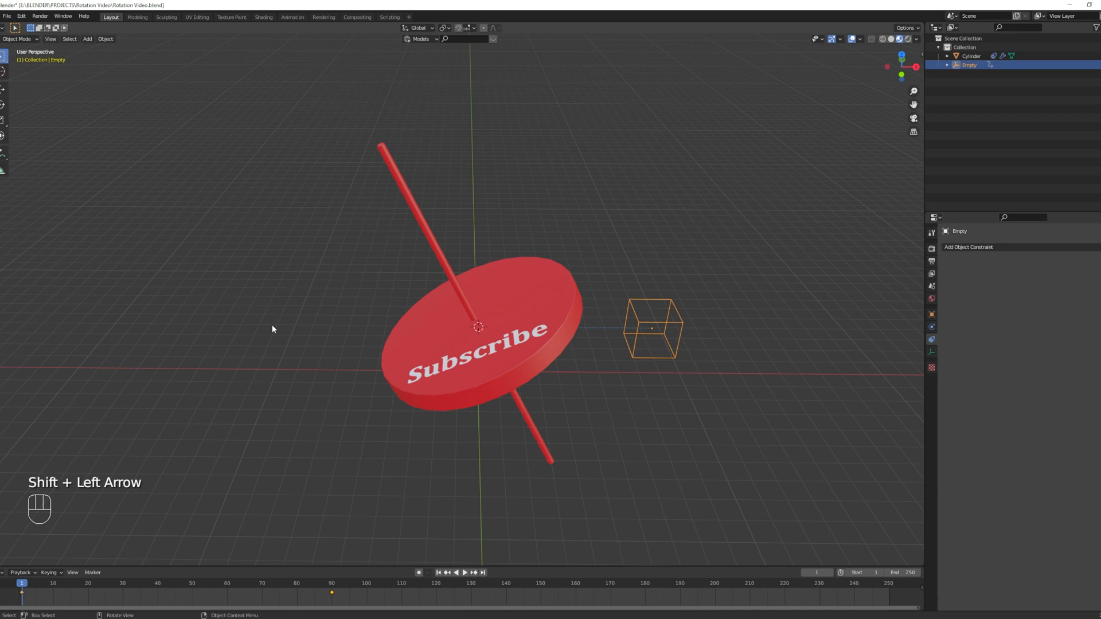
{"action": "key", "text": "Space"}
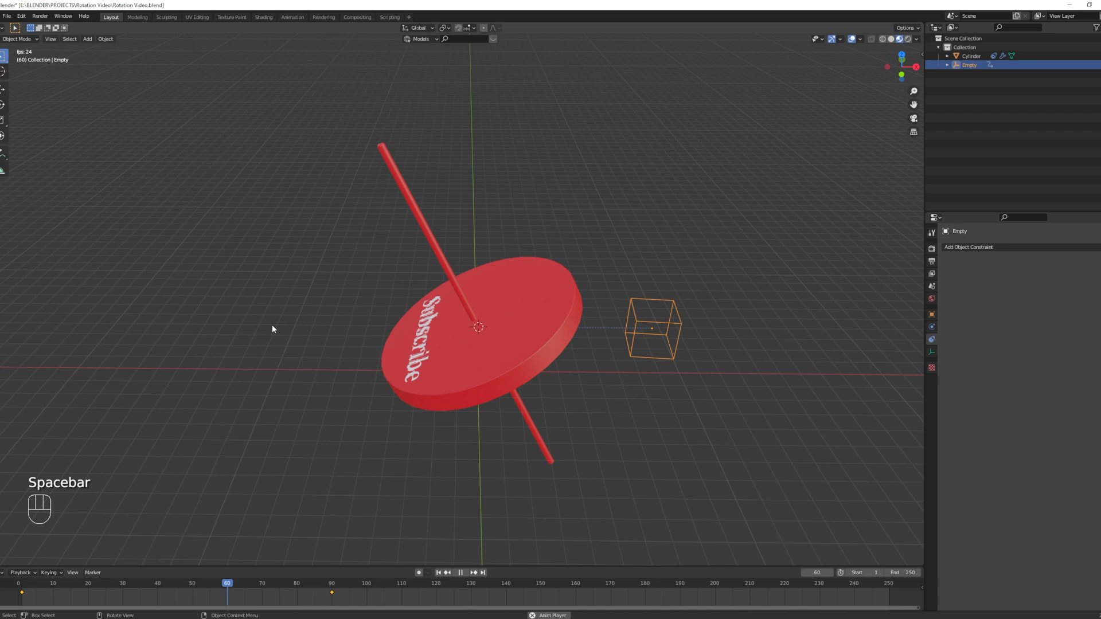
{"action": "key", "text": "Space"}
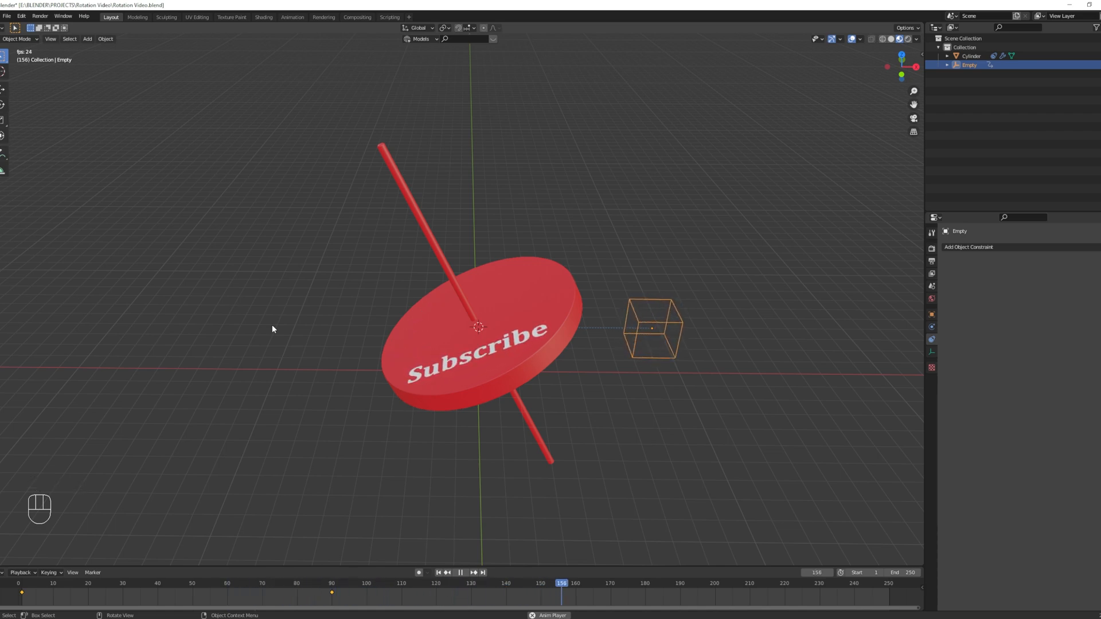
{"action": "key", "text": "space"}
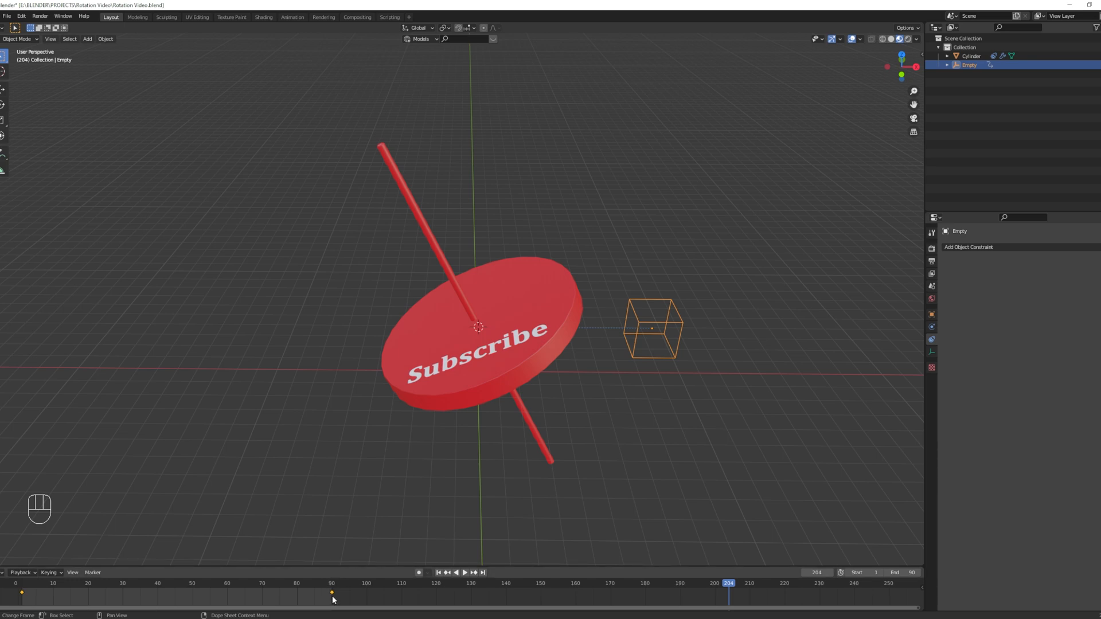
{"action": "mouse_move", "coordinate": [369, 595]}
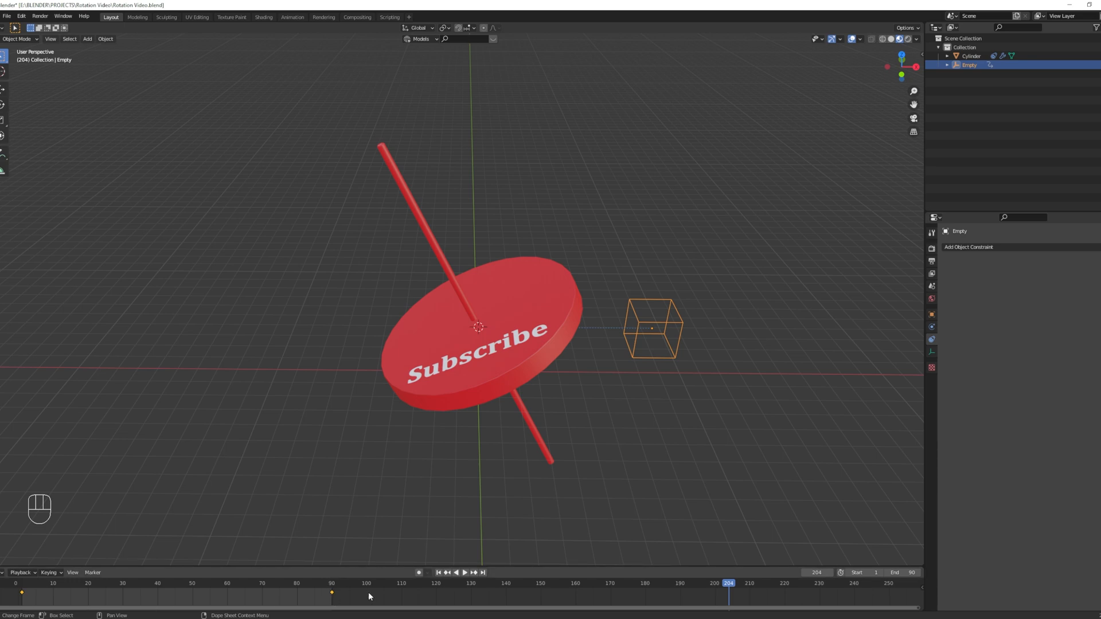
Jump back to frame 1 and replay the animation ending at frame 90
{"action": "key", "text": "shift+Left"}
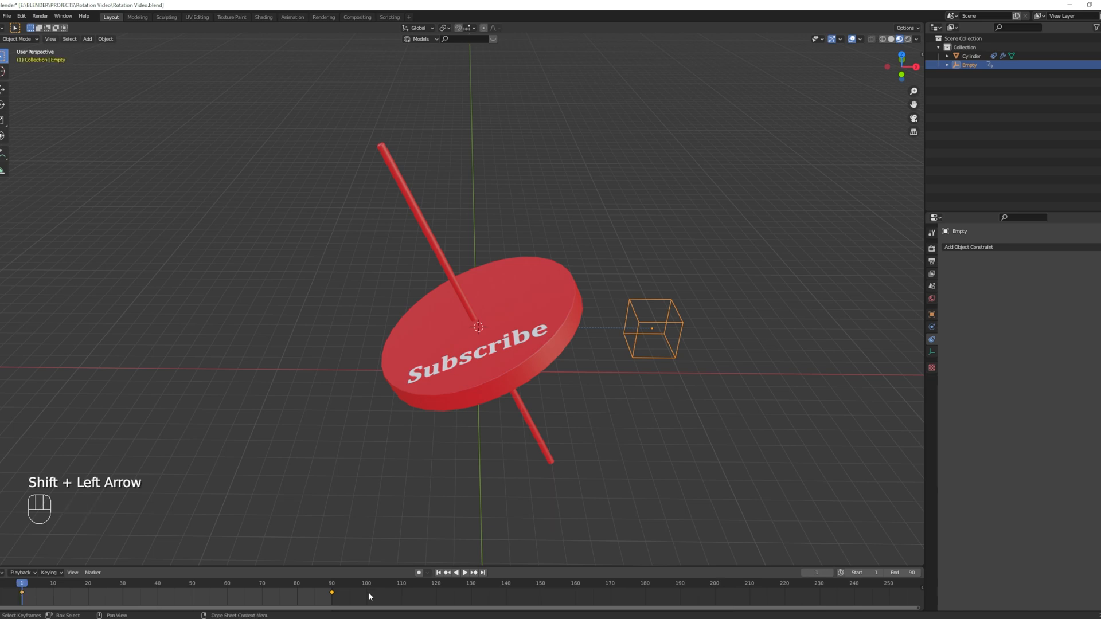
{"action": "key", "text": "space"}
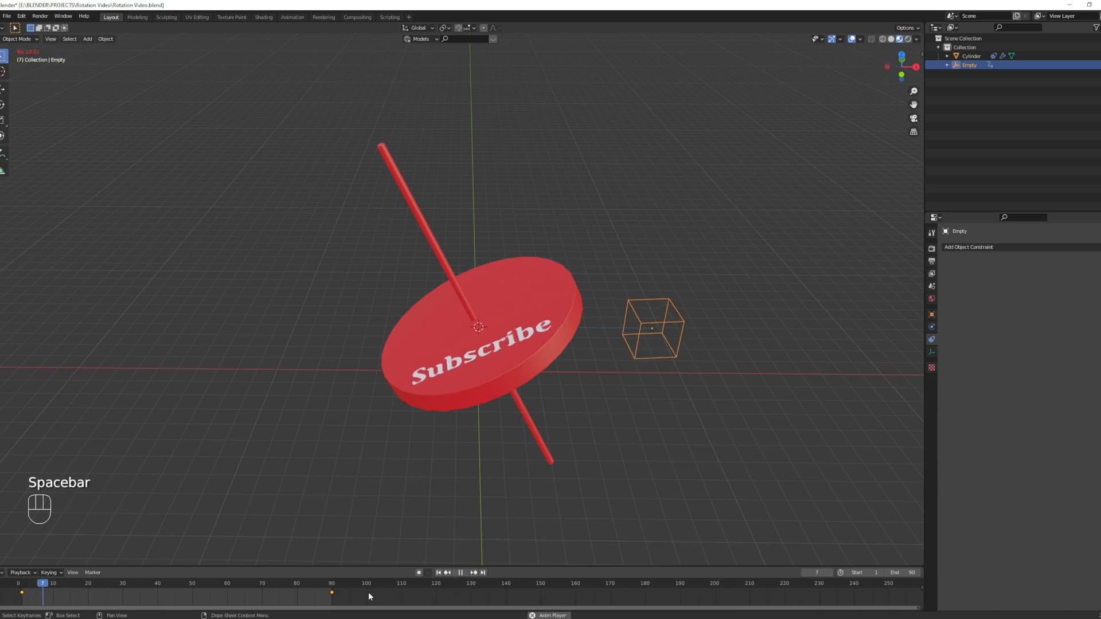
{"action": "key", "text": "Space"}
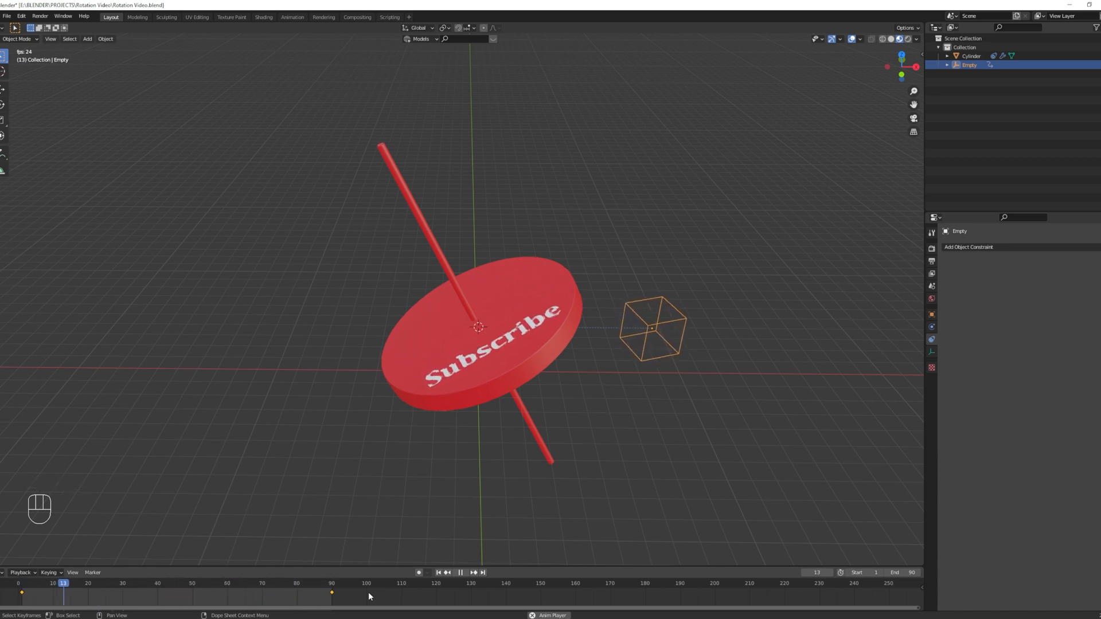
{"action": "left_click", "coordinate": [230, 584]}
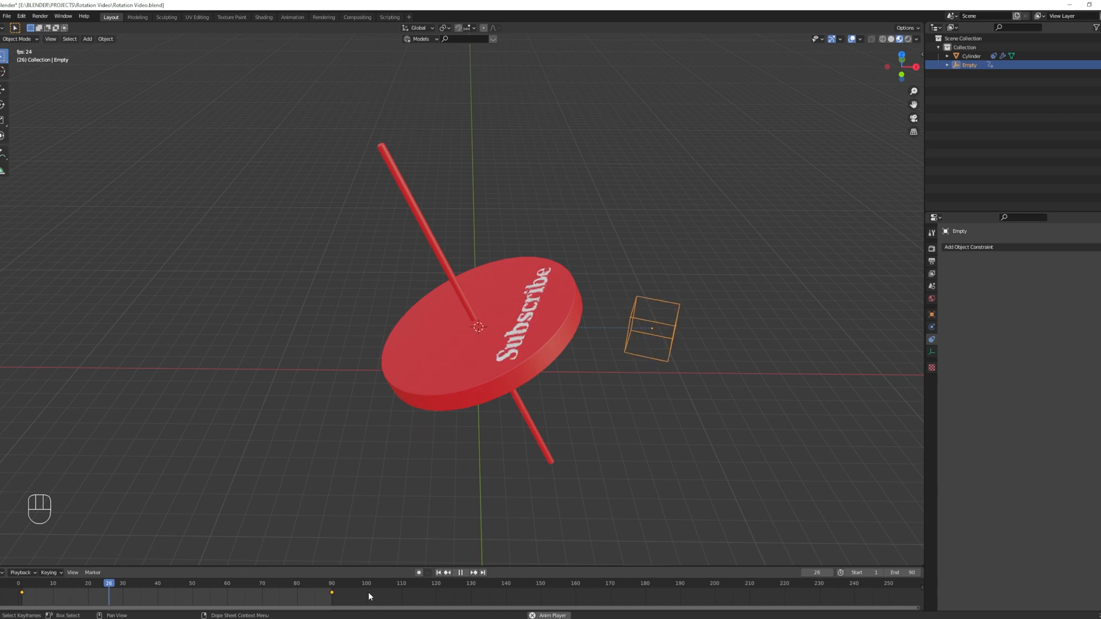
Stop playback, return to frame 1, and set keyframe interpolation to Linear
{"action": "key", "text": "Space"}
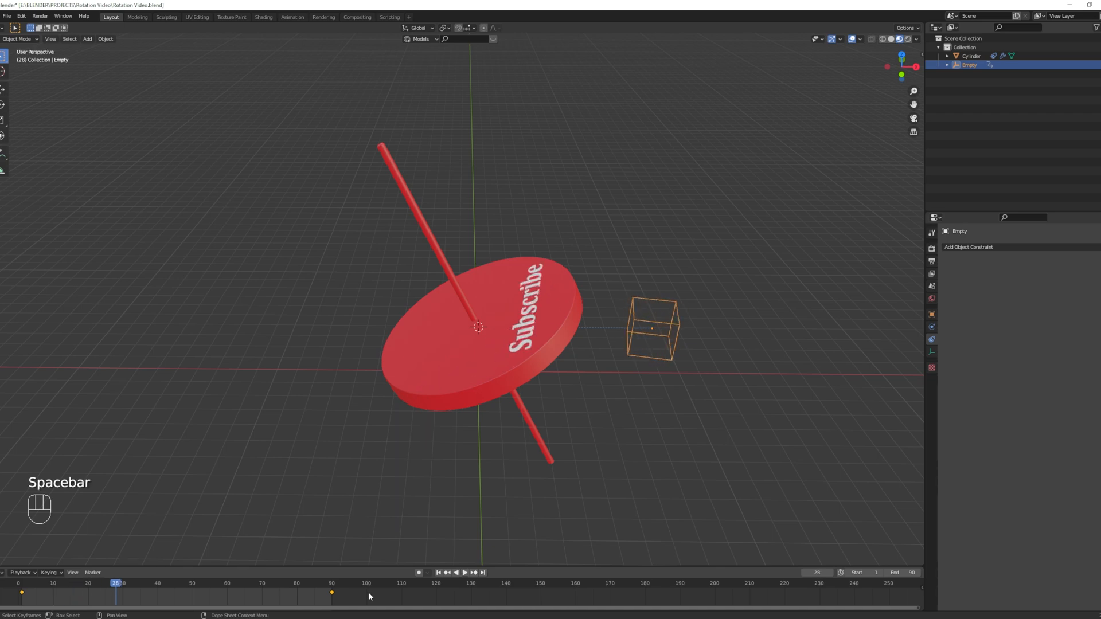
{"action": "key", "text": "Shift+Left"}
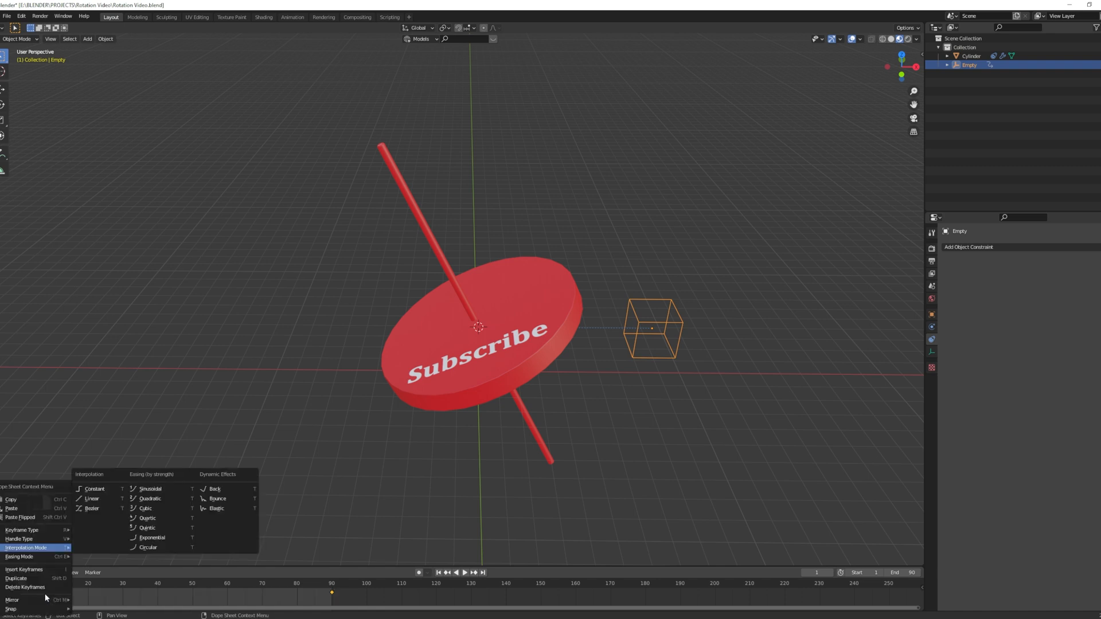
{"action": "mouse_move", "coordinate": [47, 549]}
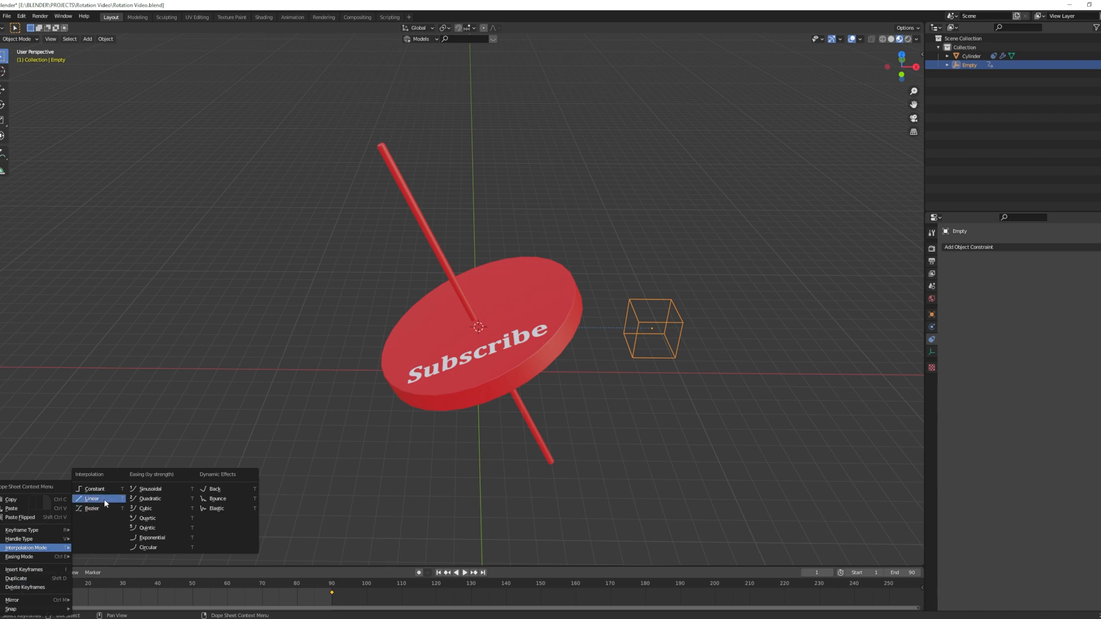
{"action": "left_click", "coordinate": [91, 497]}
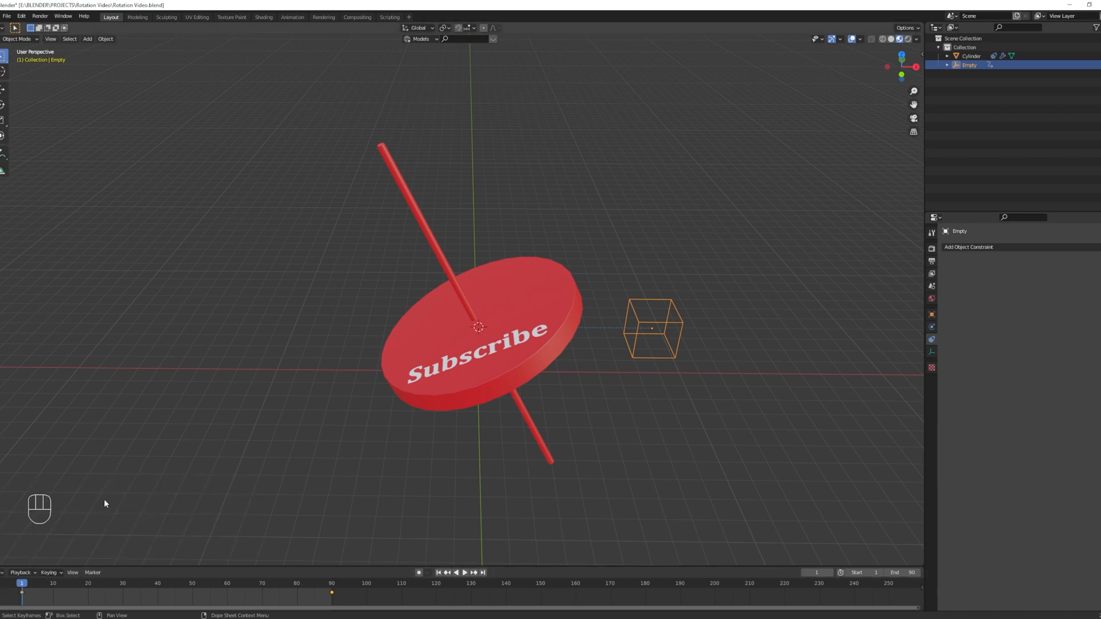
Play the linear-keyframed loop to watch the Subscribe disc turn steadily
{"action": "key", "text": "Space"}
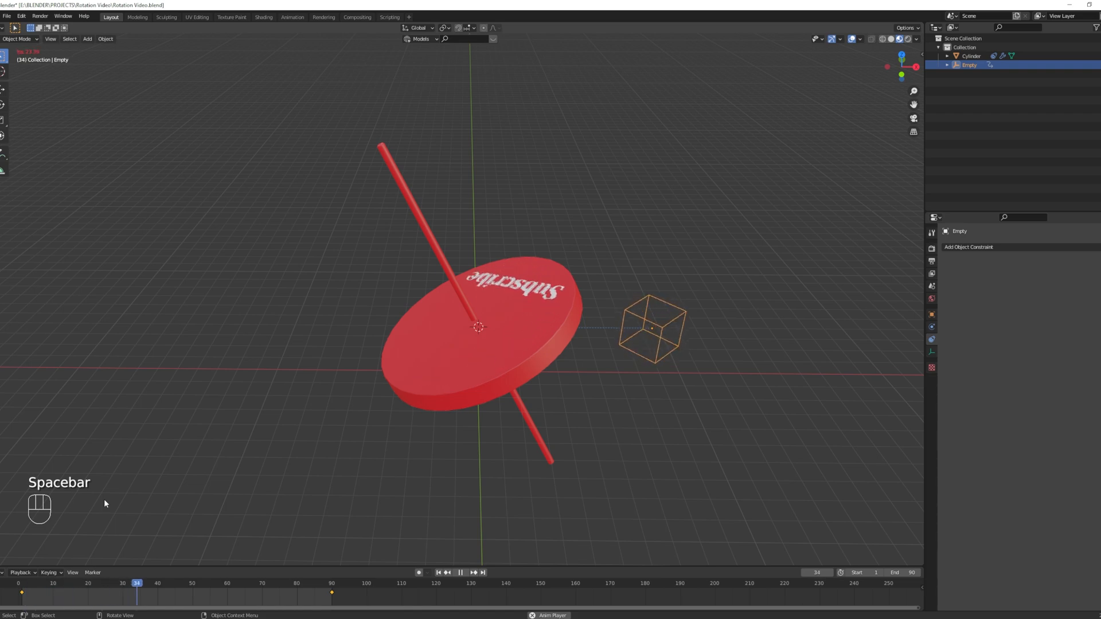
{"action": "key", "text": "space"}
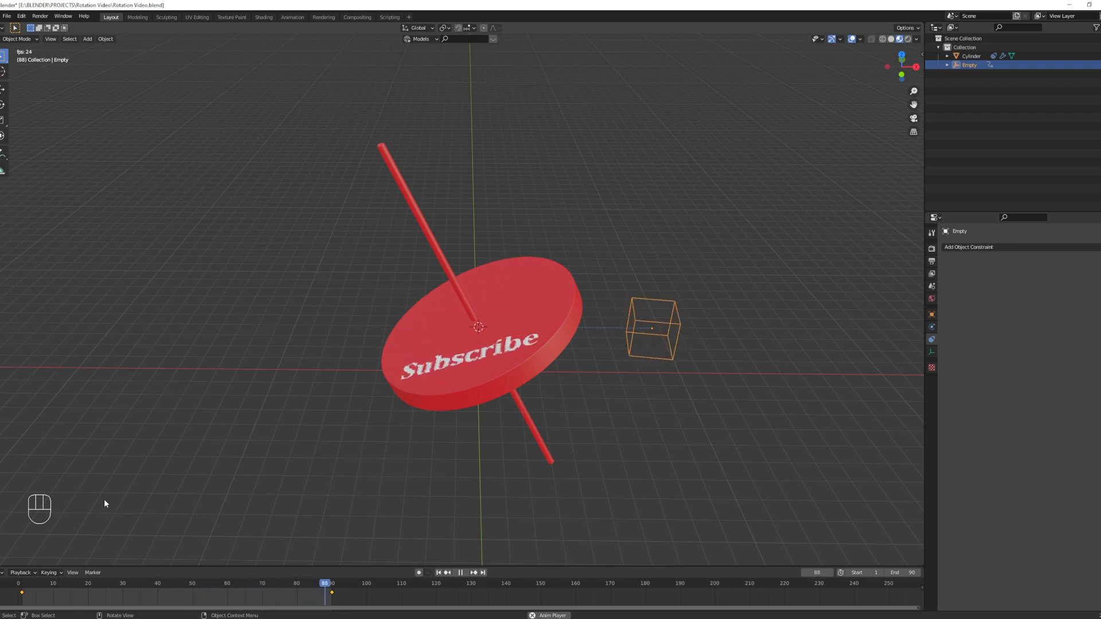
{"action": "left_click", "coordinate": [180, 596]}
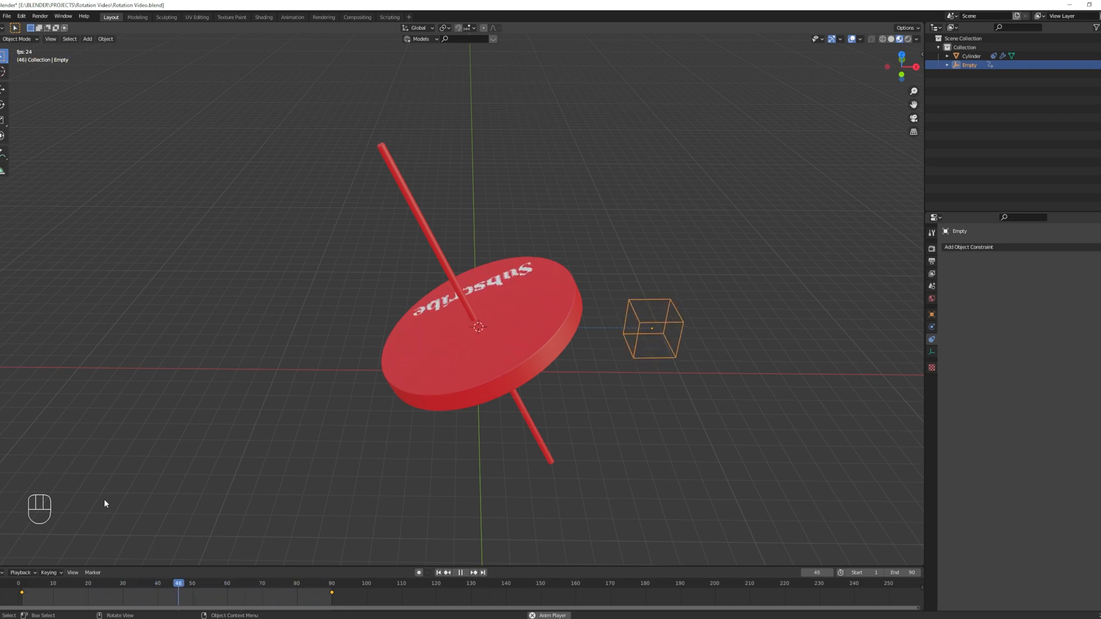